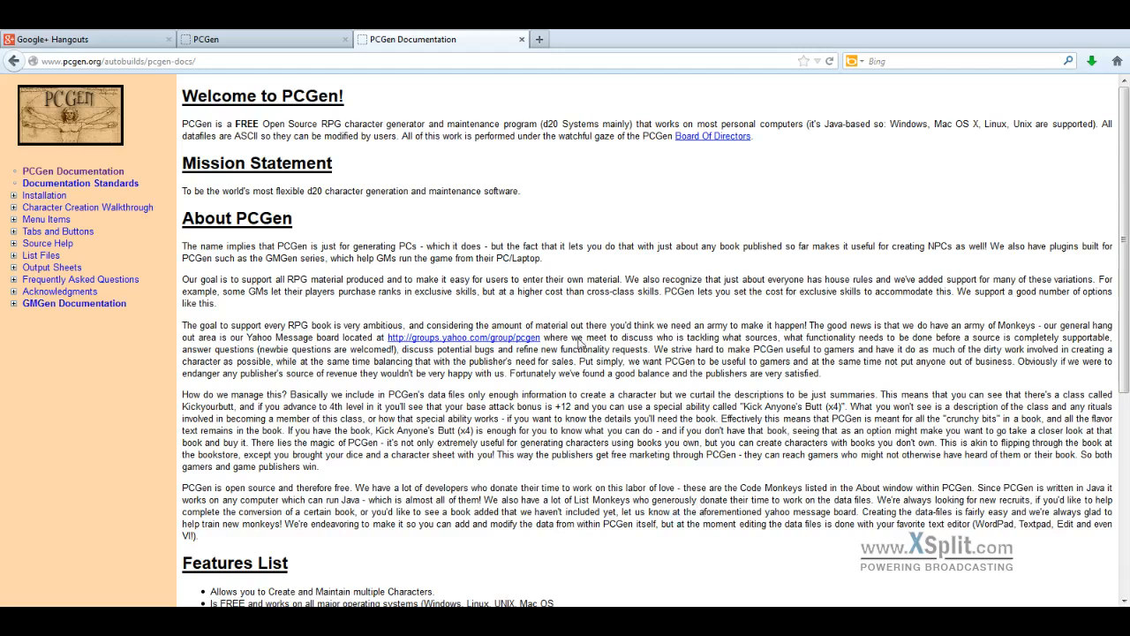
mouse_move(713, 282)
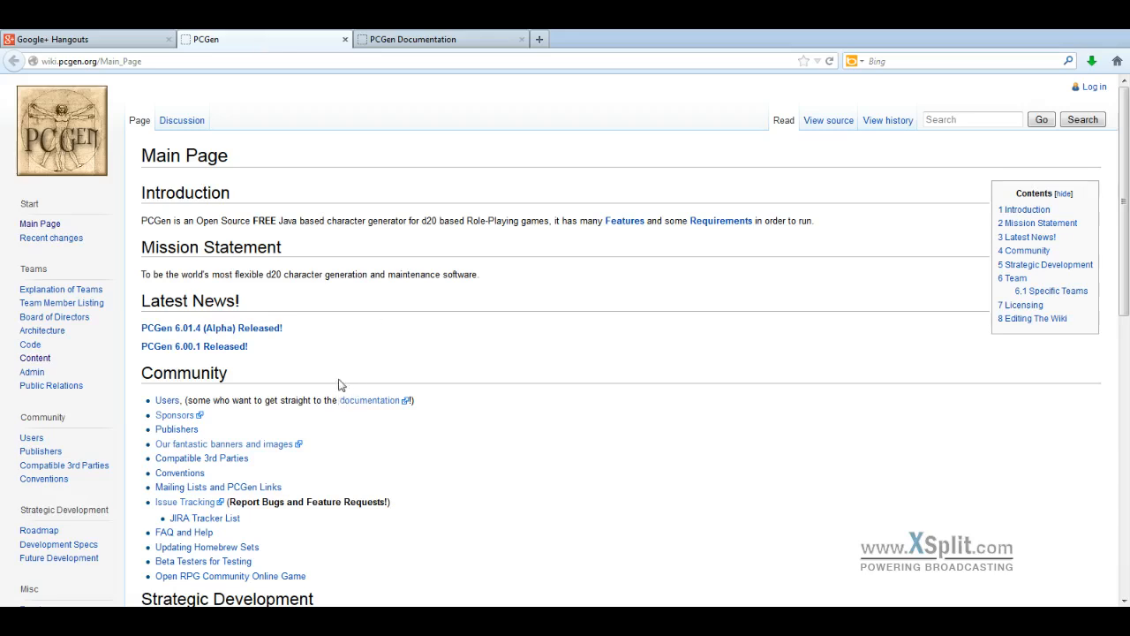
Step: Navigate the PCGen Wiki sidebar from the Content team page into the Data subteam page
left_click(35, 357)
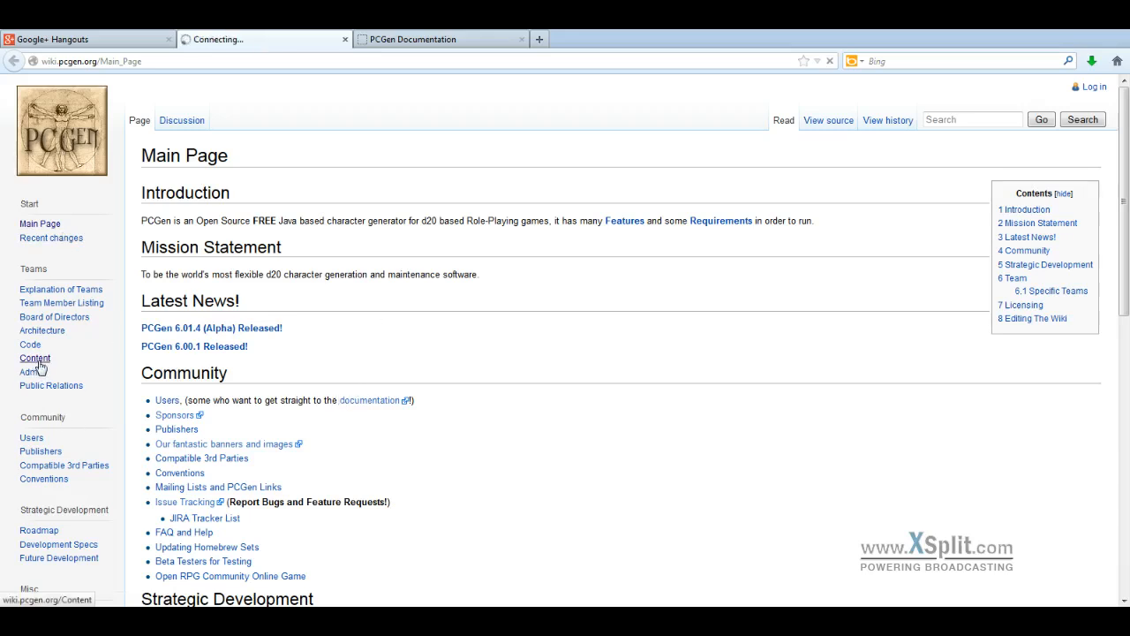
left_click(36, 357)
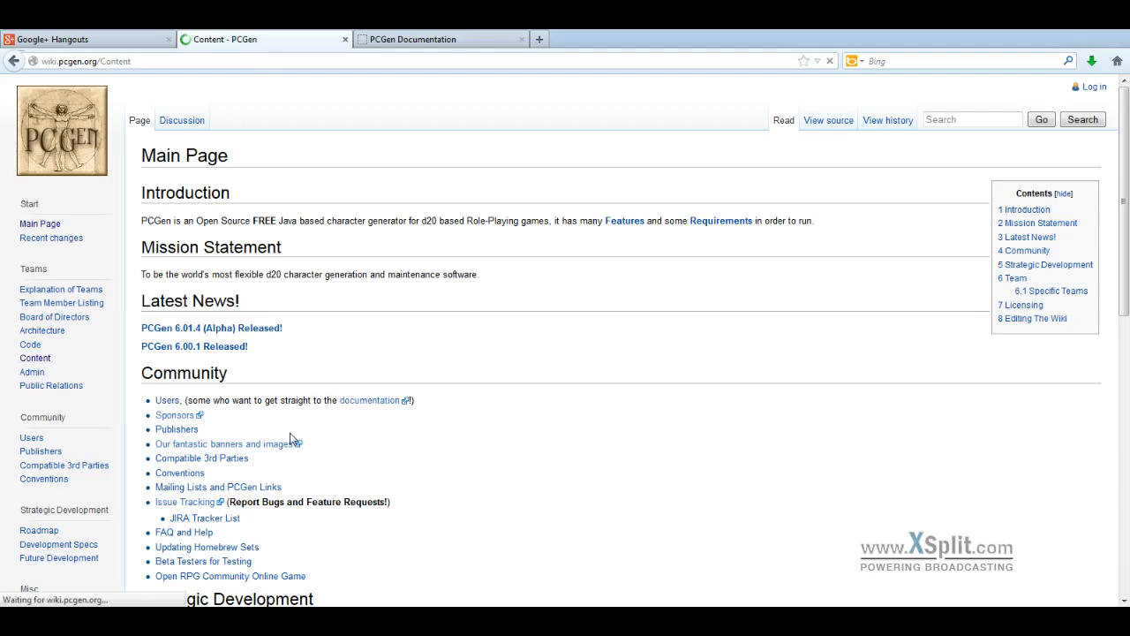
left_click(35, 357)
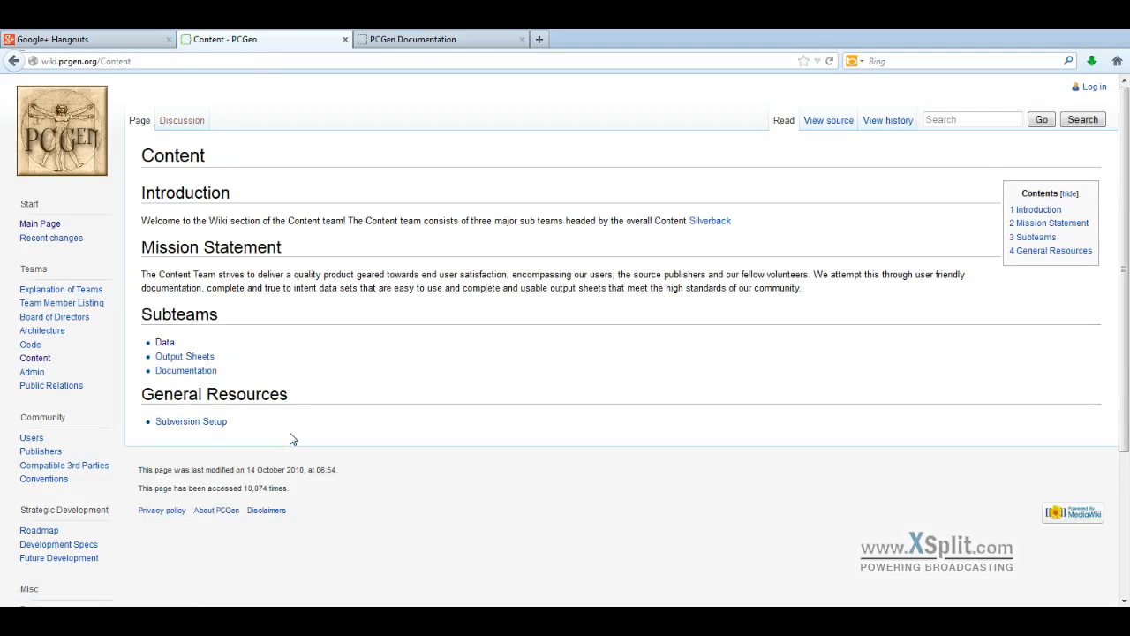
left_click(164, 343)
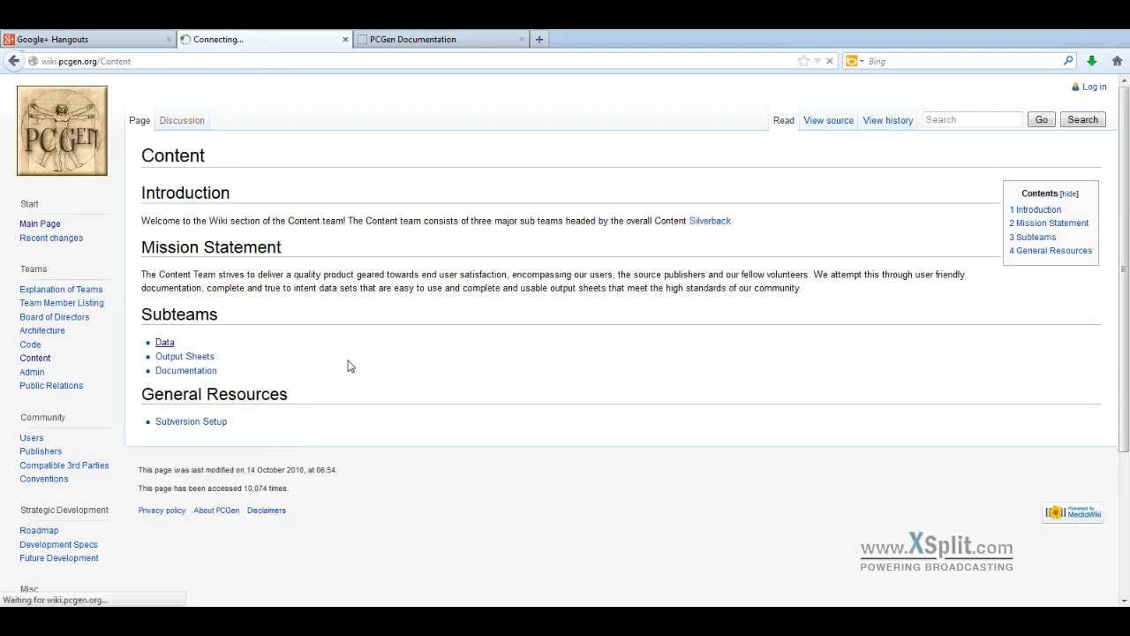
left_click(165, 343)
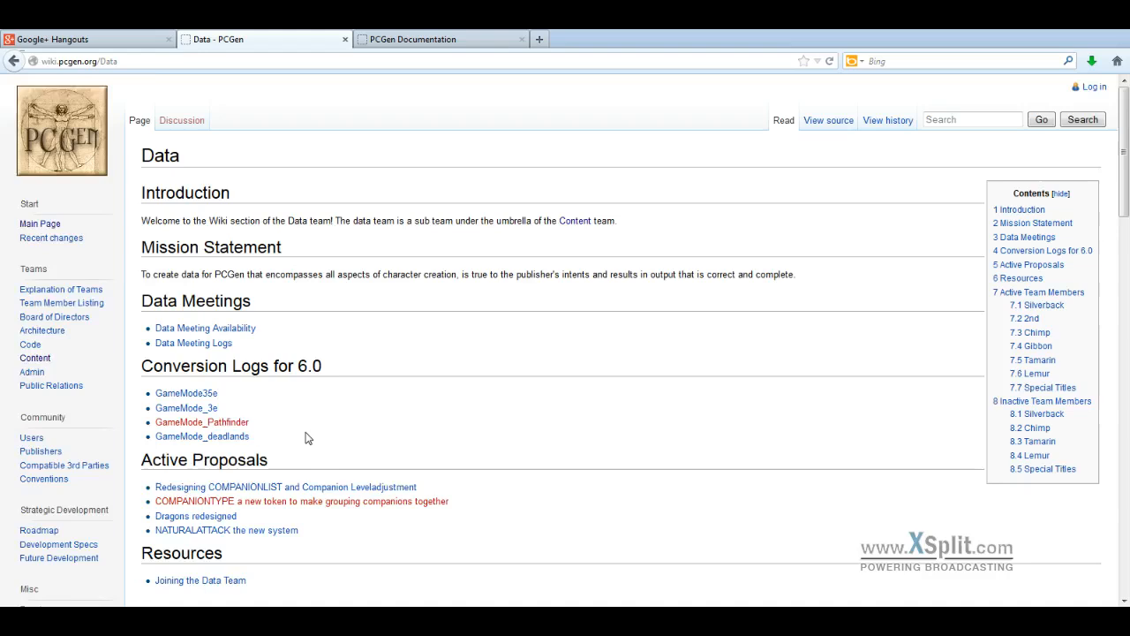
Step: Continue from Data Team Tools to the Text Editors page of recommended editors
scroll("down", 3)
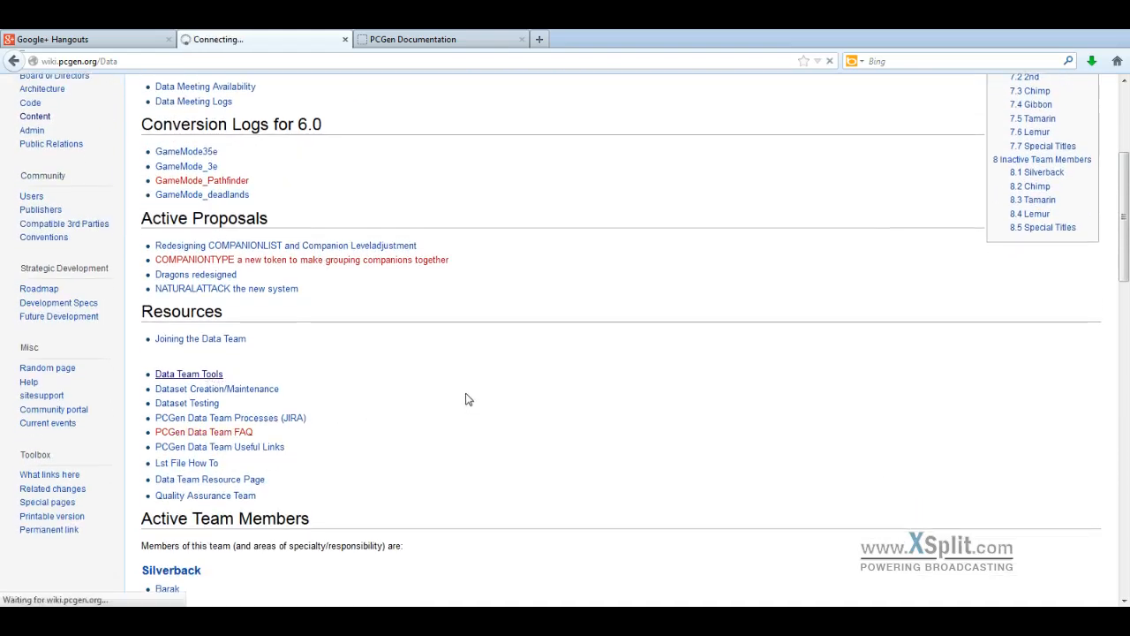
left_click(187, 374)
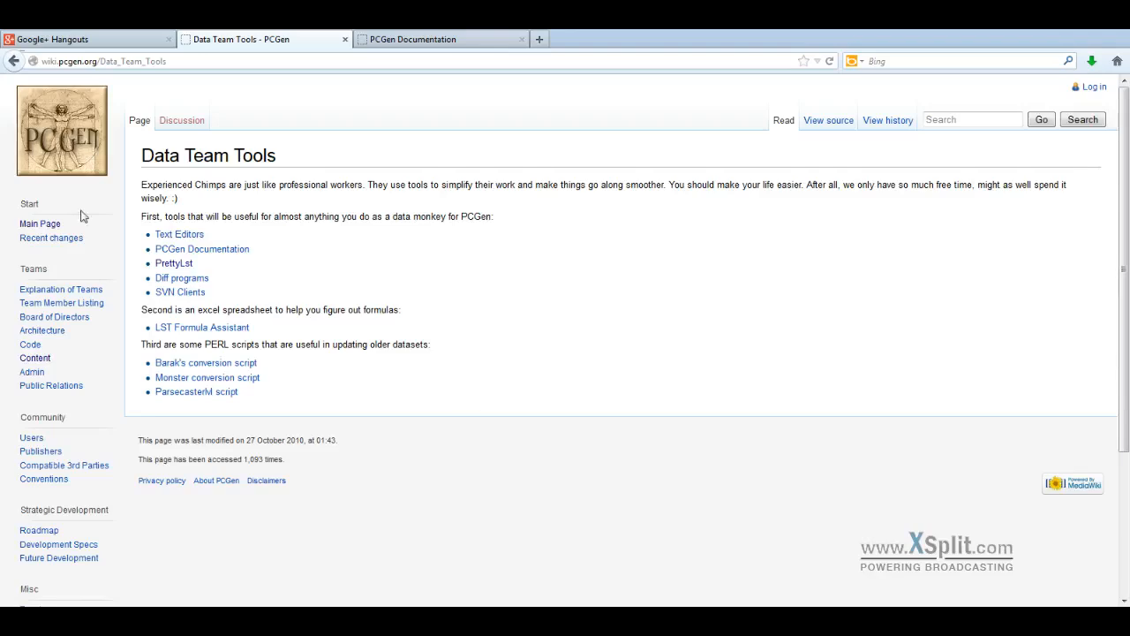
left_click(178, 233)
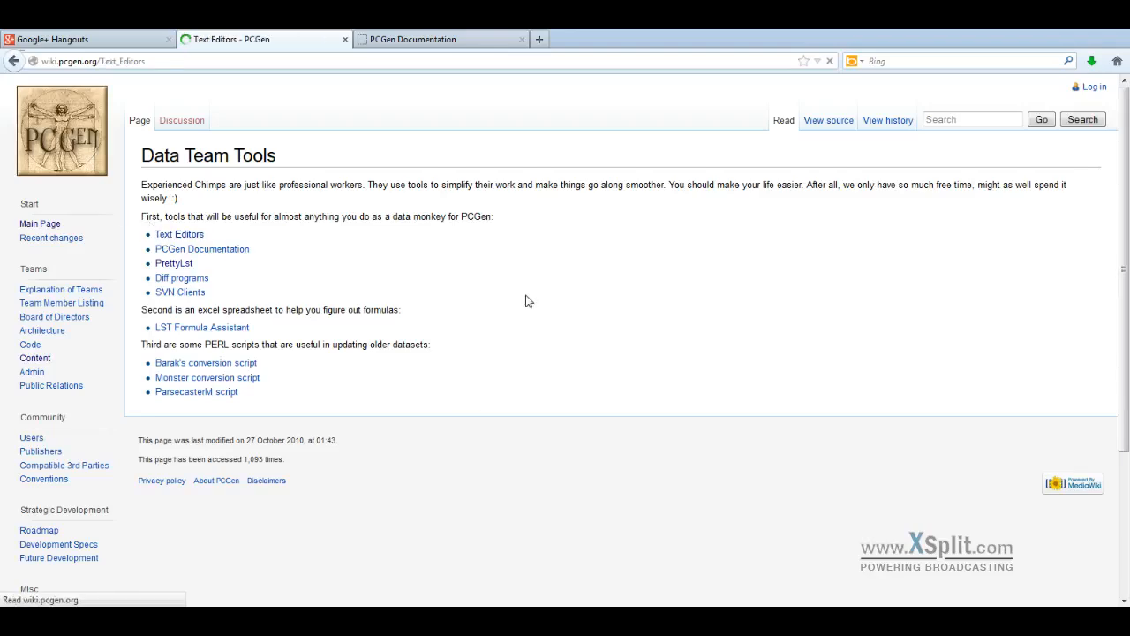
left_click(180, 233)
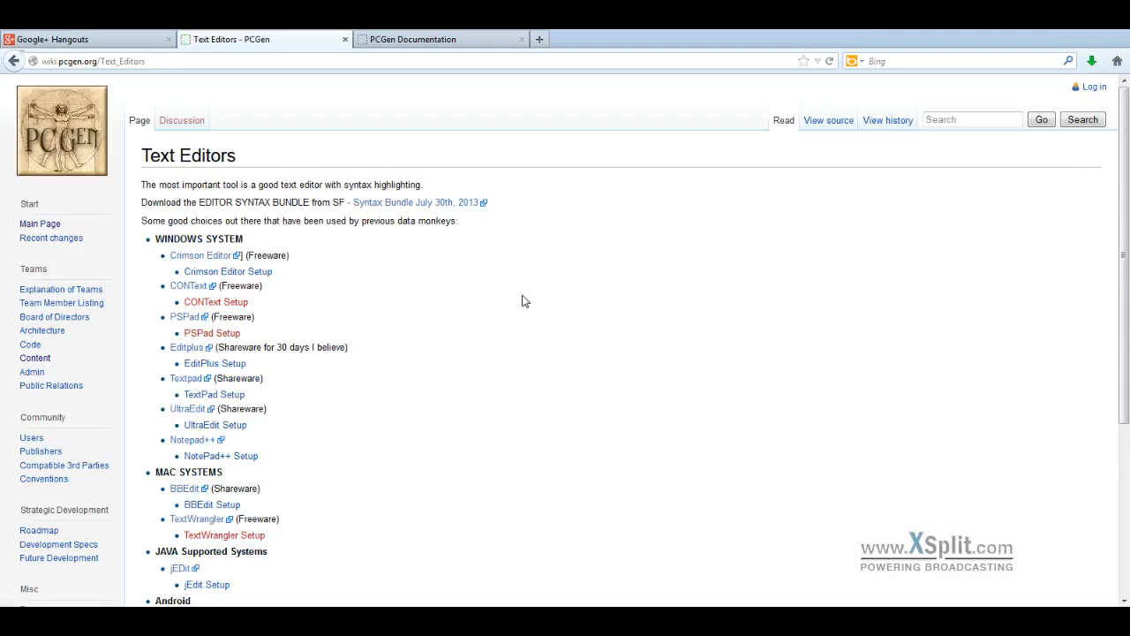
mouse_move(395, 452)
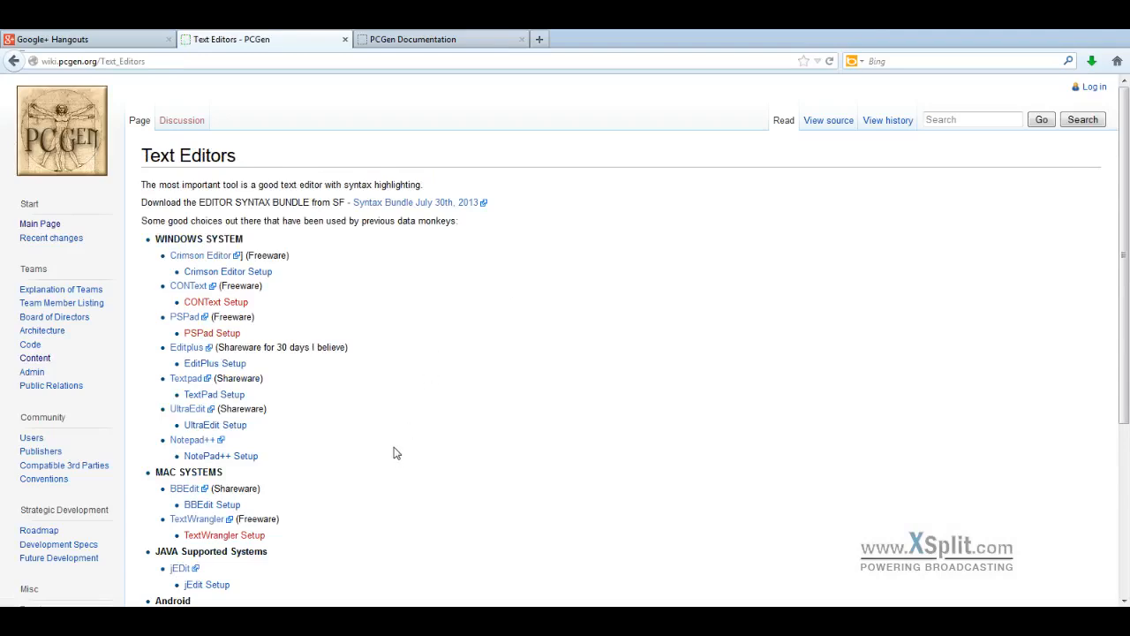
mouse_move(367, 248)
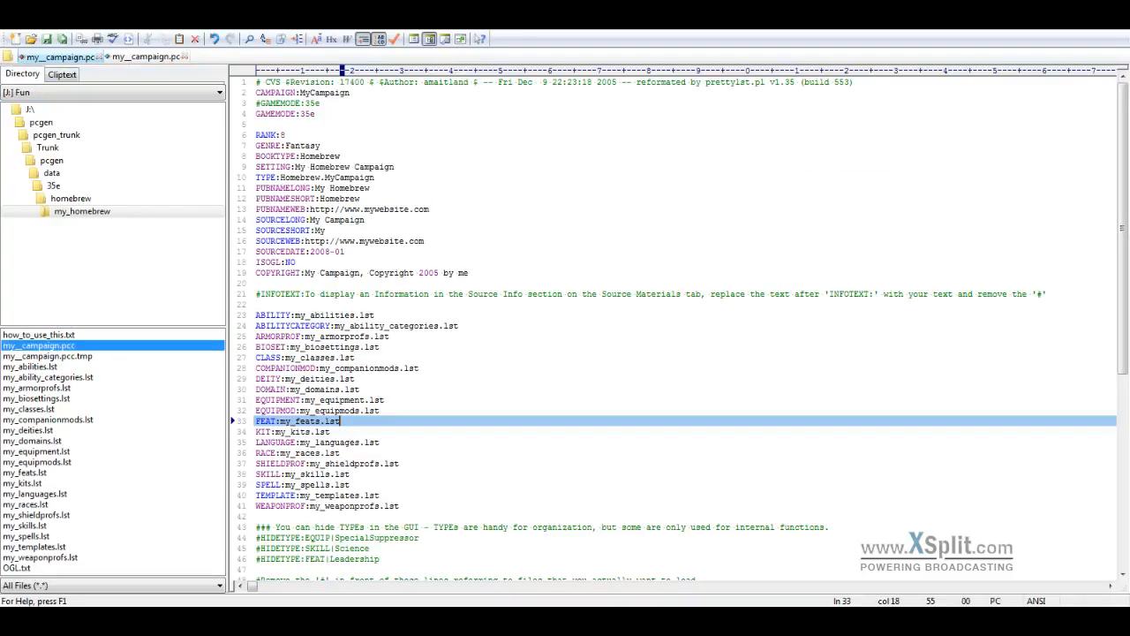
mouse_move(106, 237)
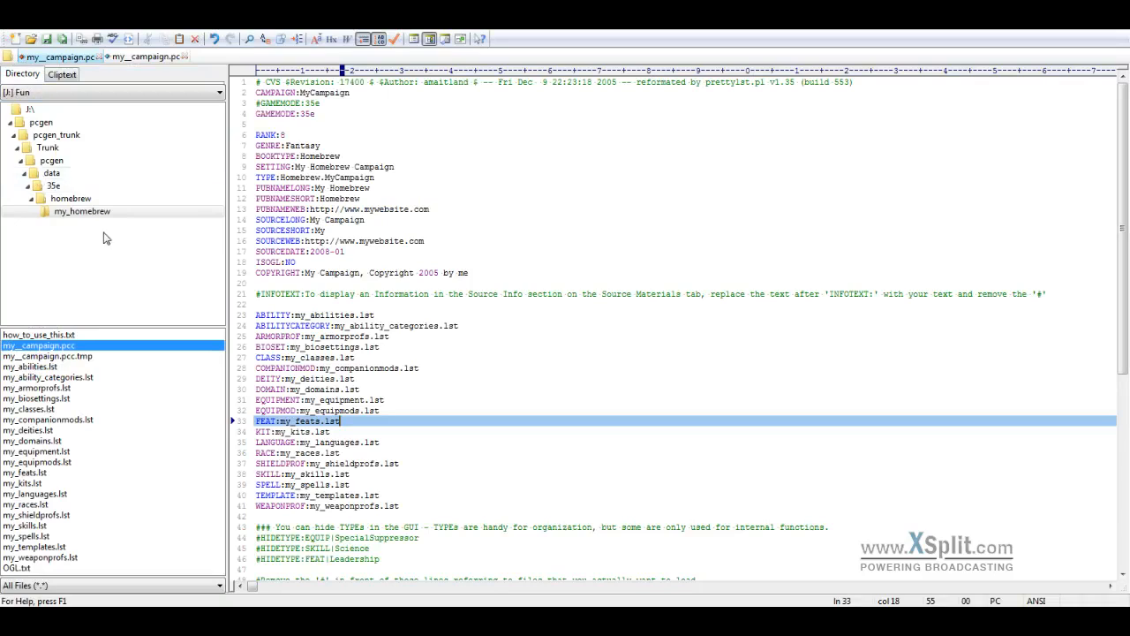
mouse_move(100, 229)
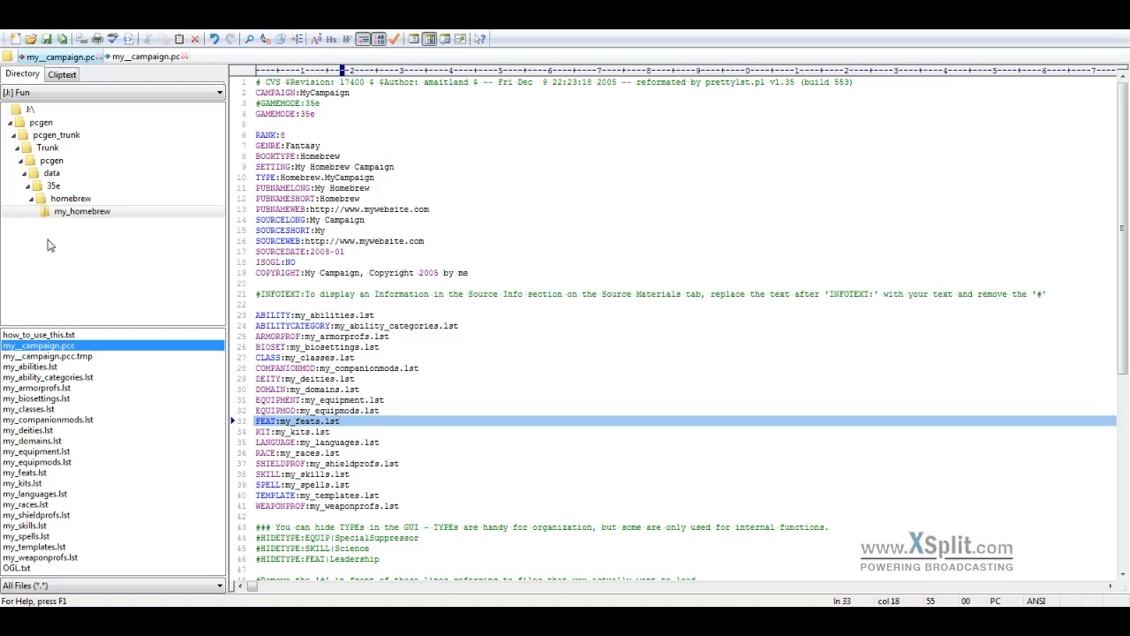
mouse_move(49, 230)
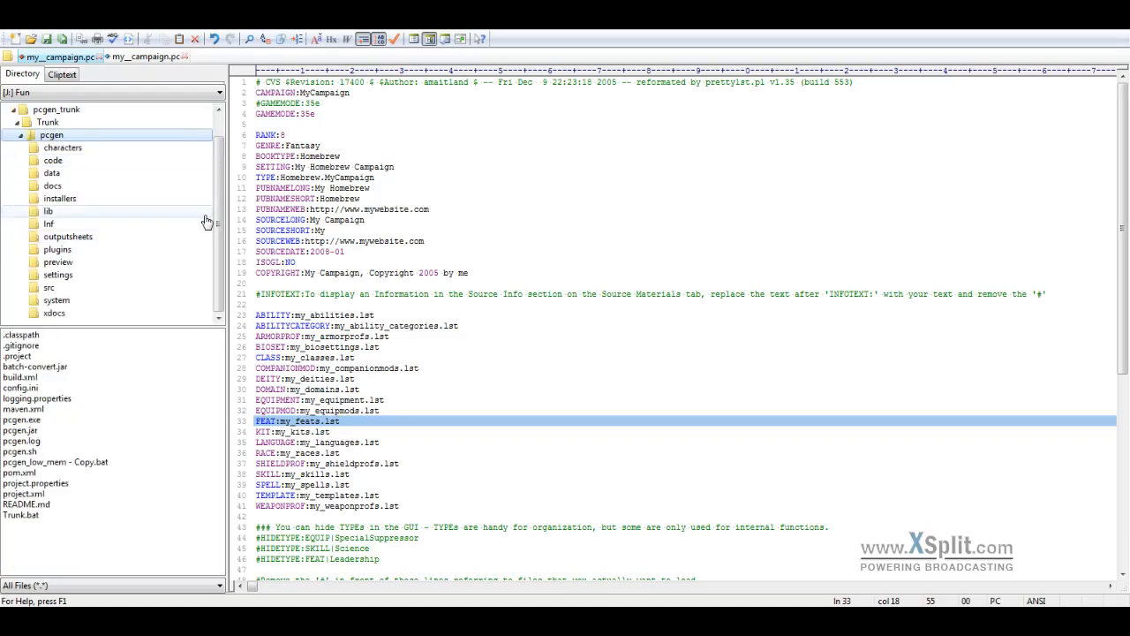
mouse_move(136, 207)
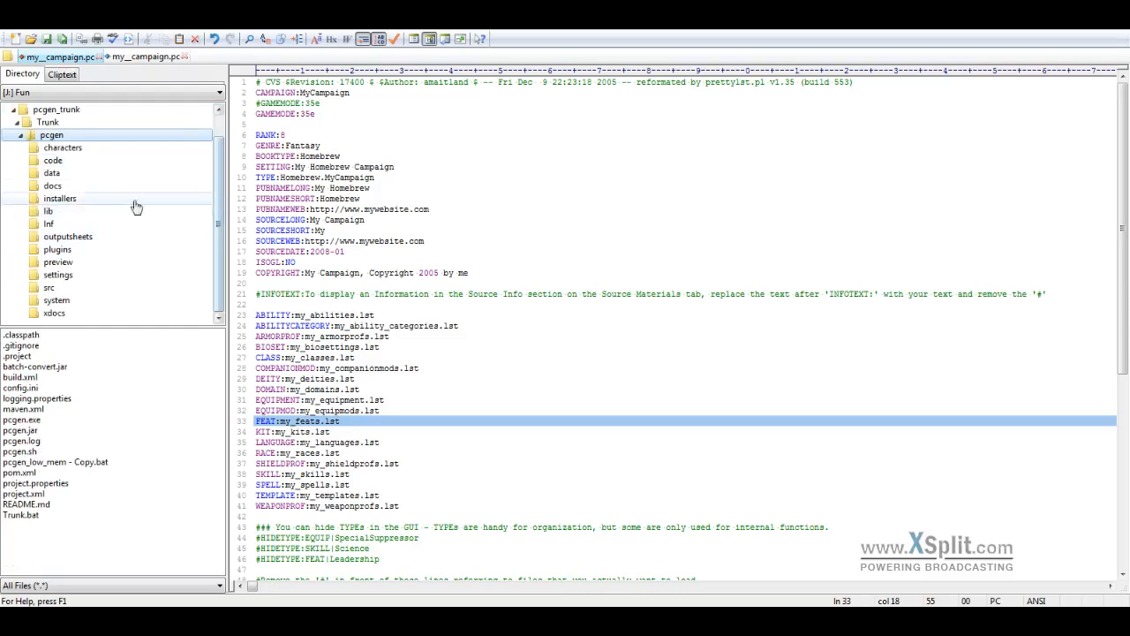
mouse_move(90, 155)
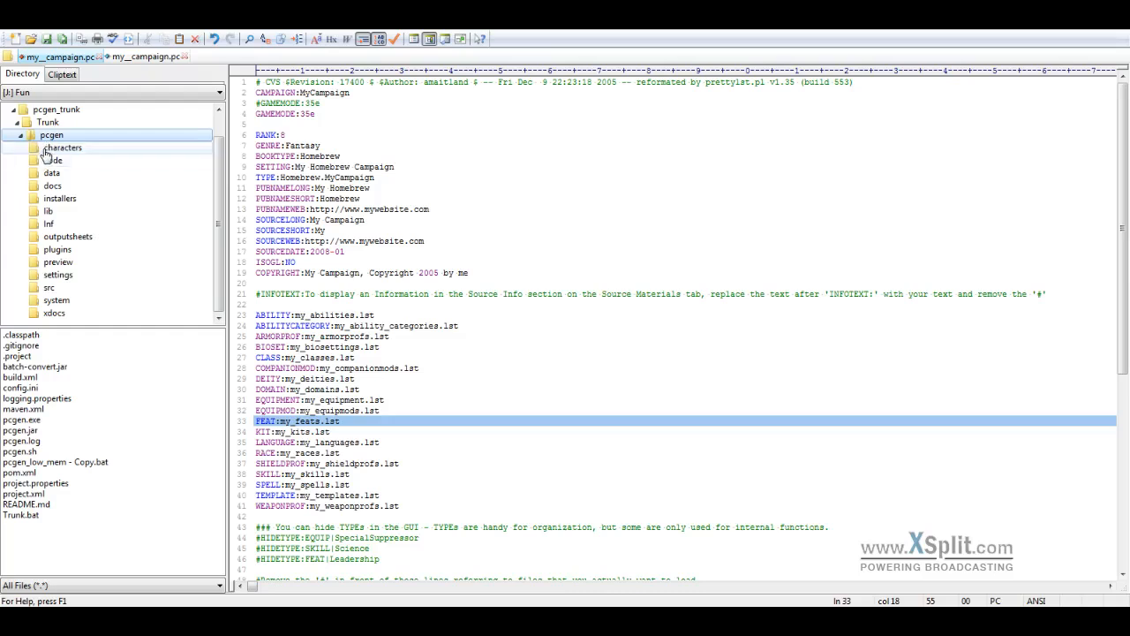
mouse_move(79, 154)
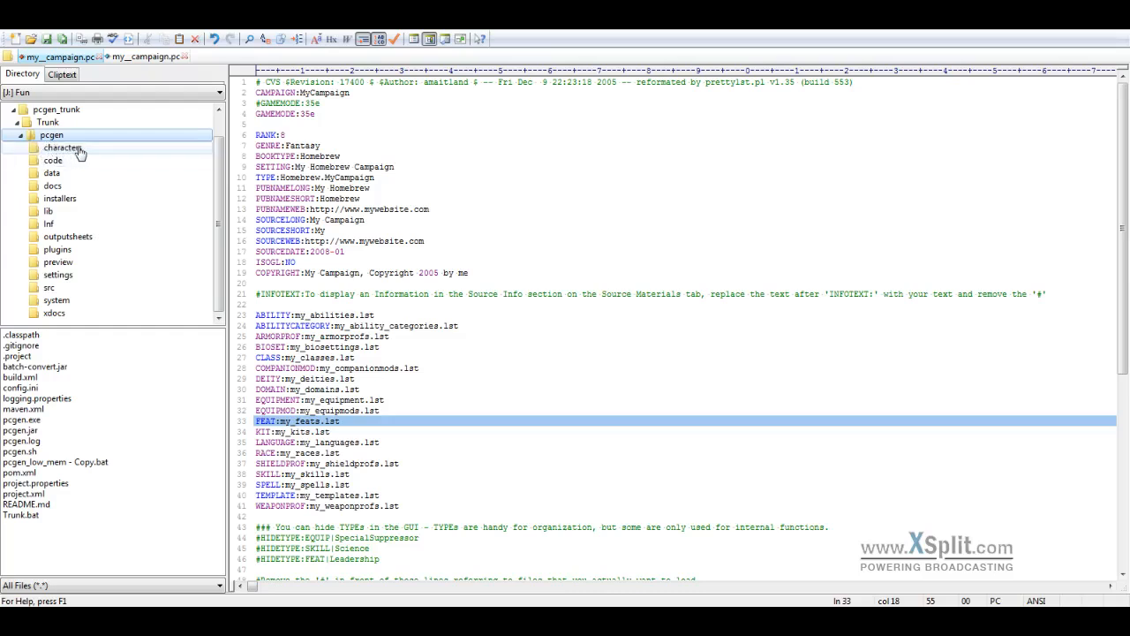
mouse_move(74, 170)
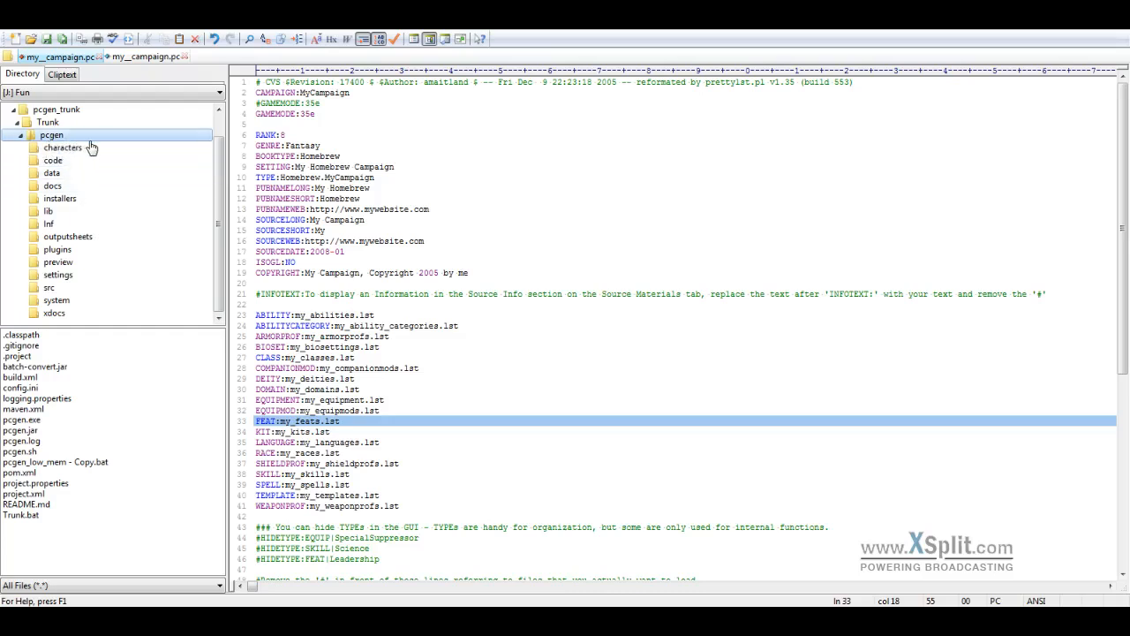
mouse_move(74, 159)
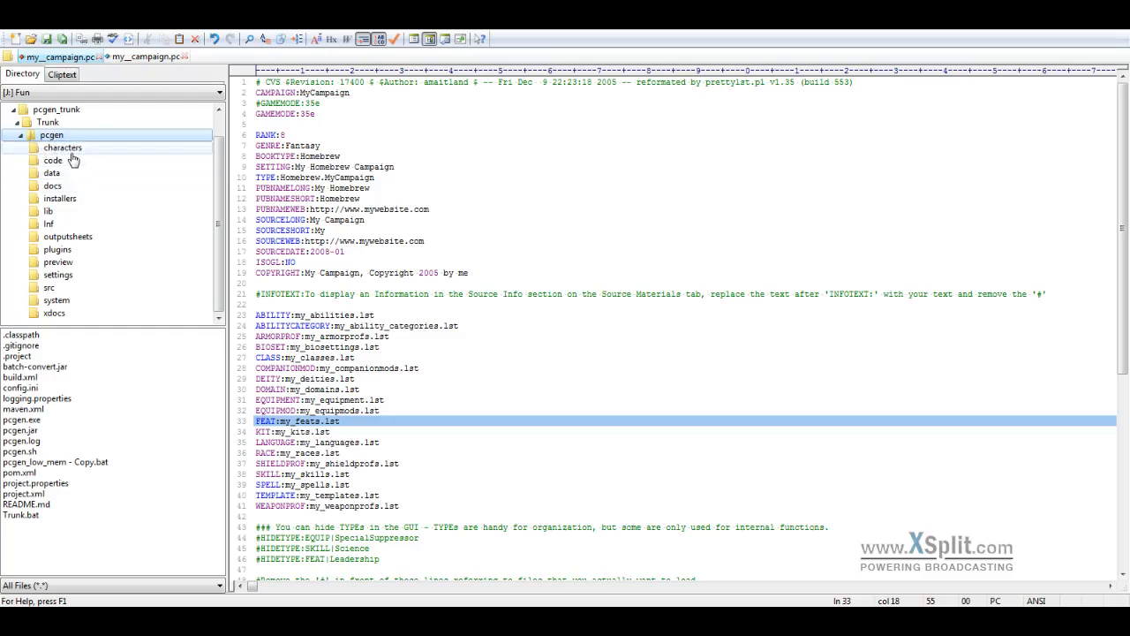
mouse_move(91, 164)
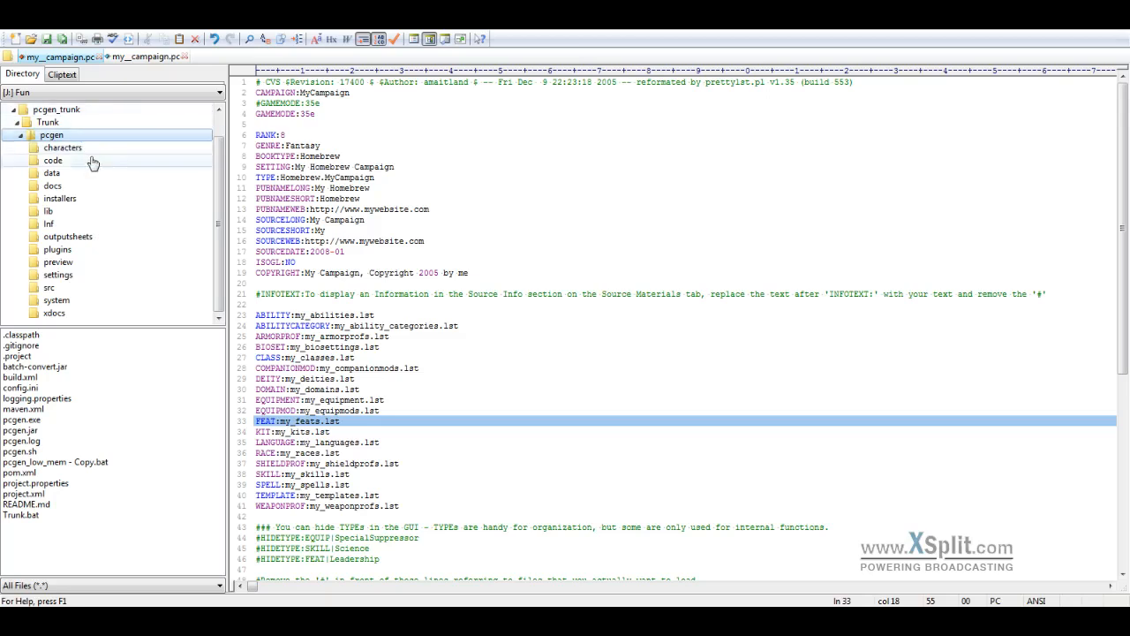
mouse_move(137, 134)
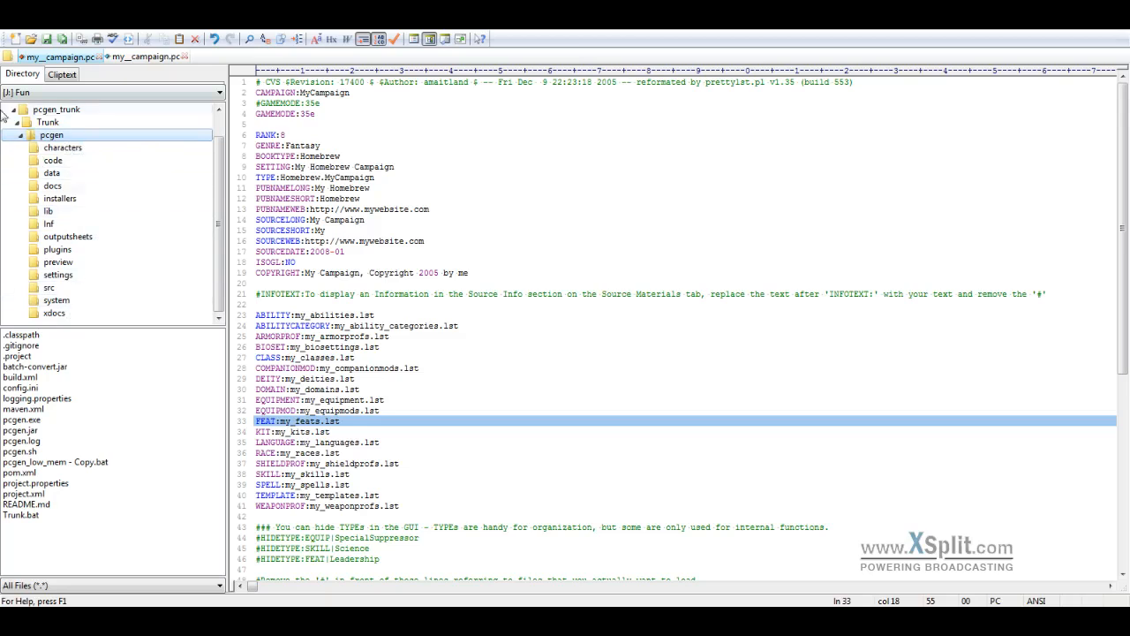
mouse_move(151, 171)
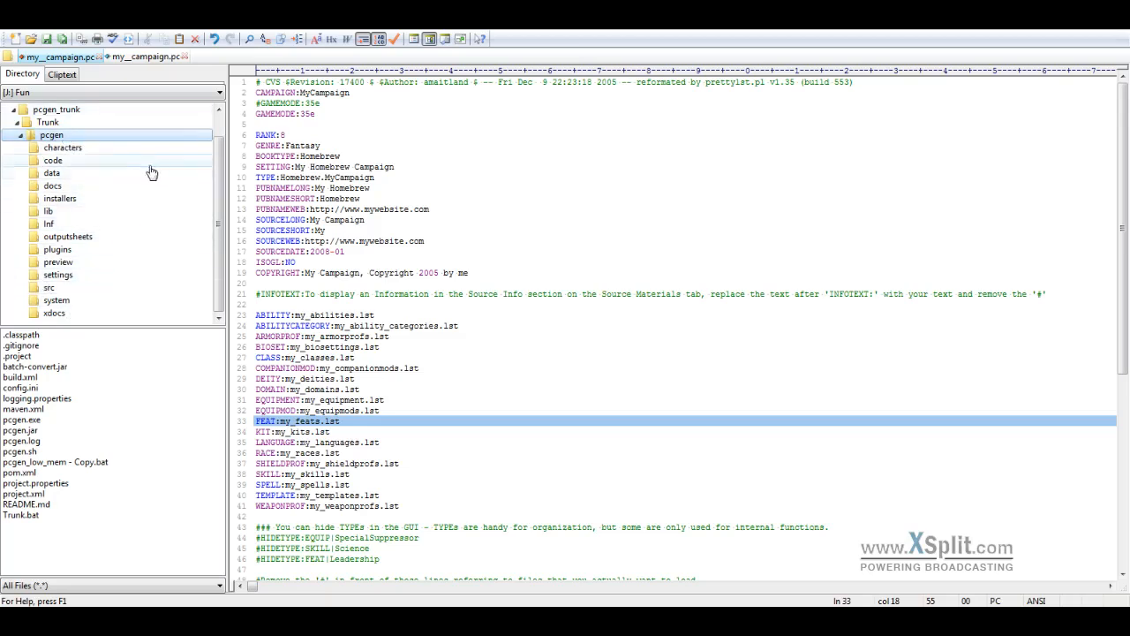
mouse_move(99, 153)
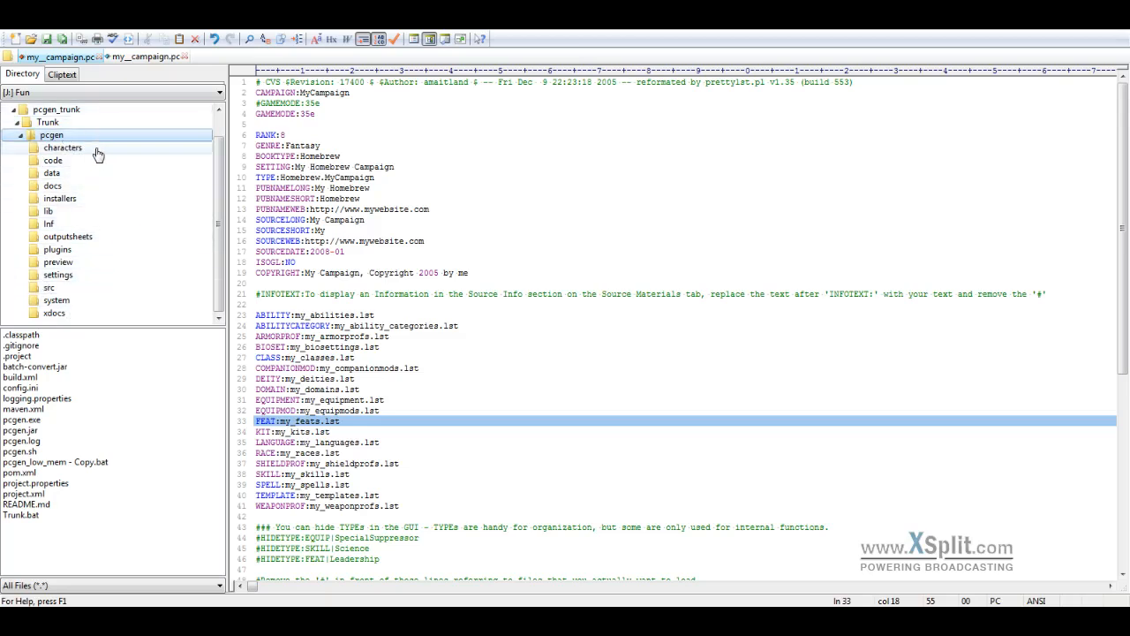
mouse_move(106, 159)
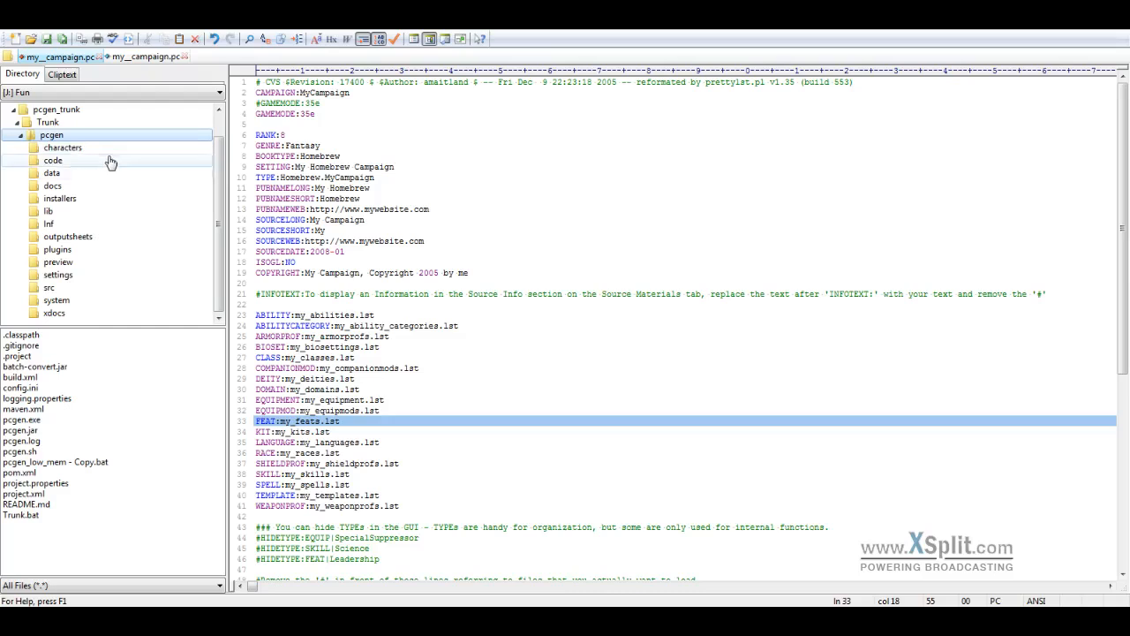
mouse_move(56, 182)
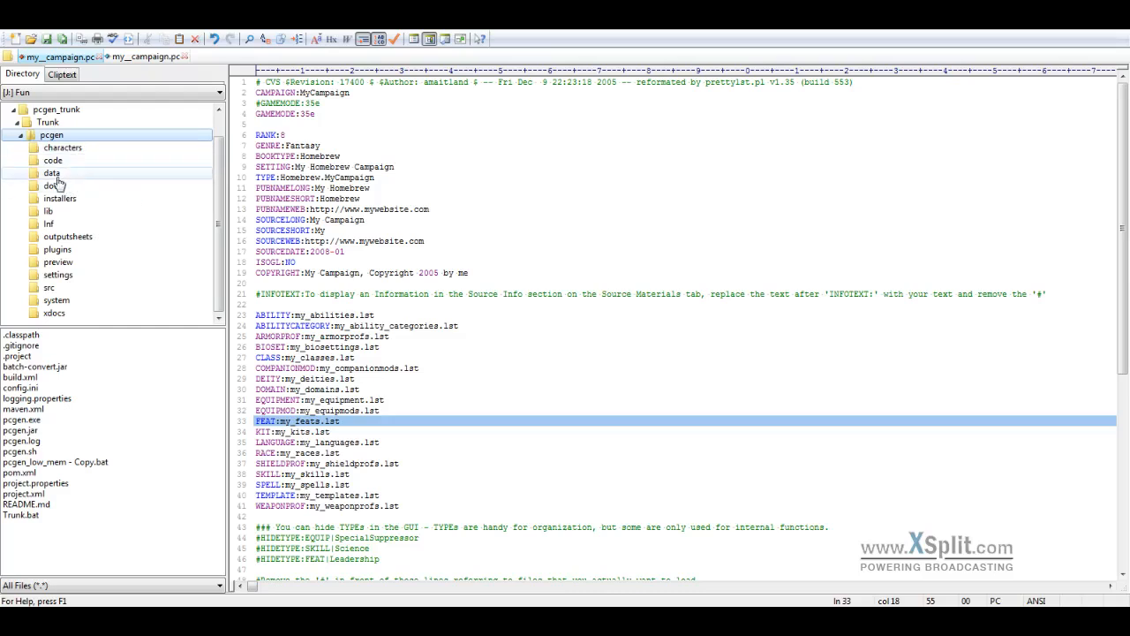
mouse_move(38, 181)
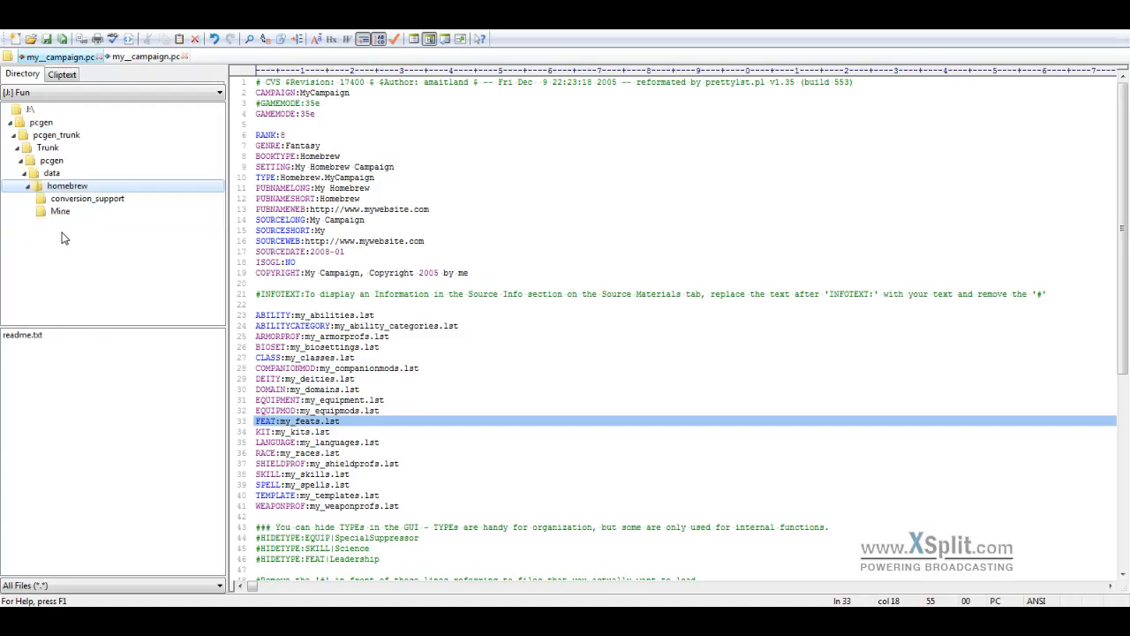
mouse_move(50, 233)
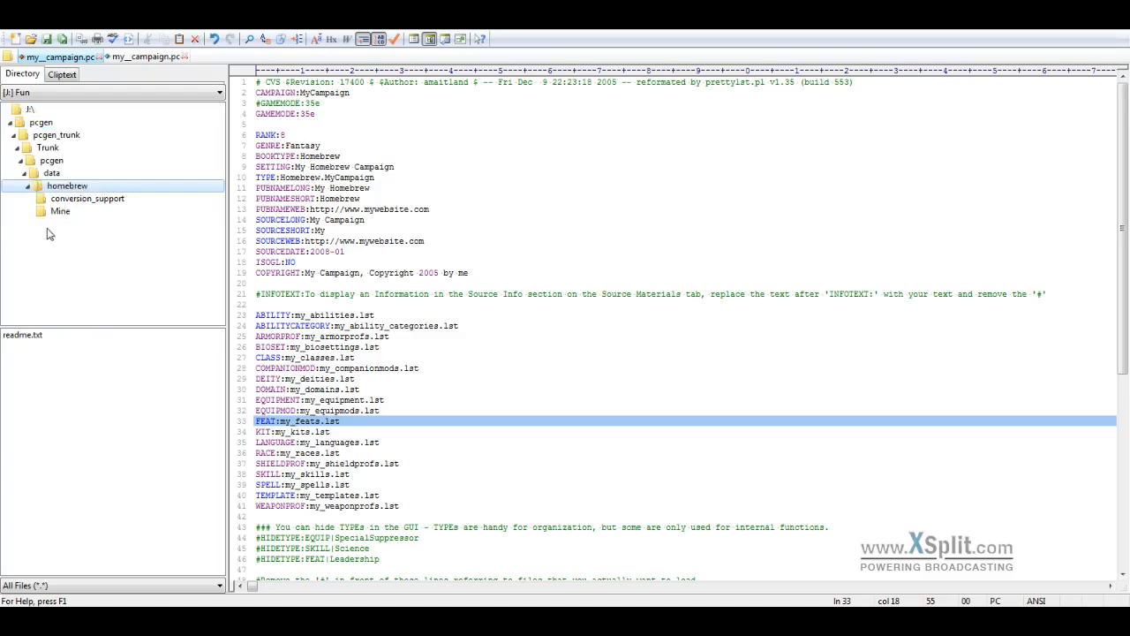
mouse_move(42, 264)
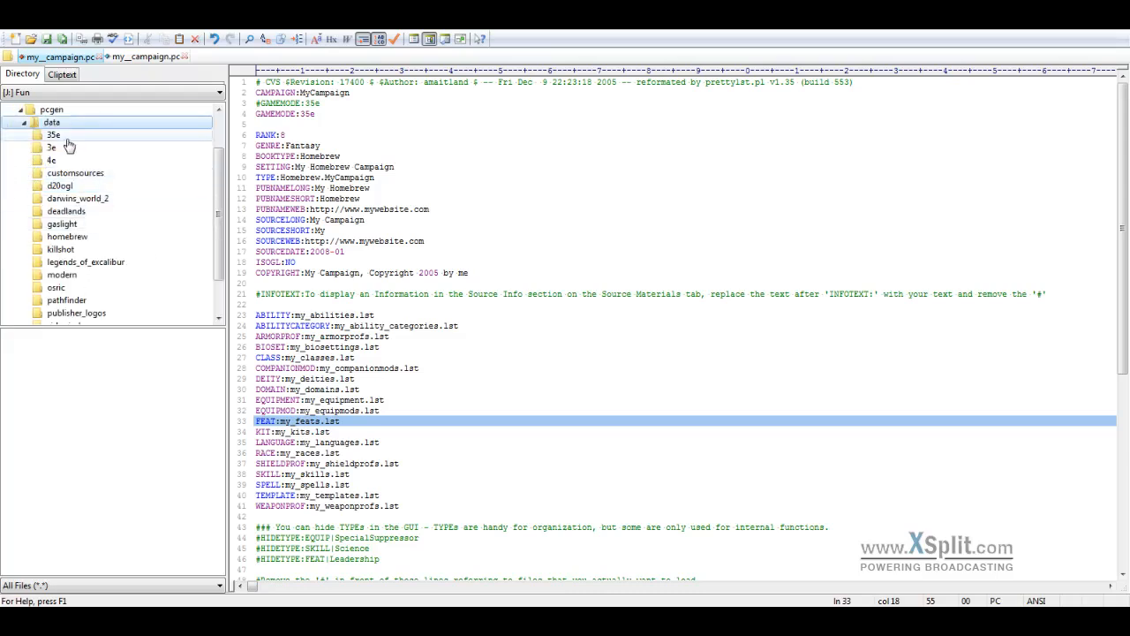
mouse_move(60, 239)
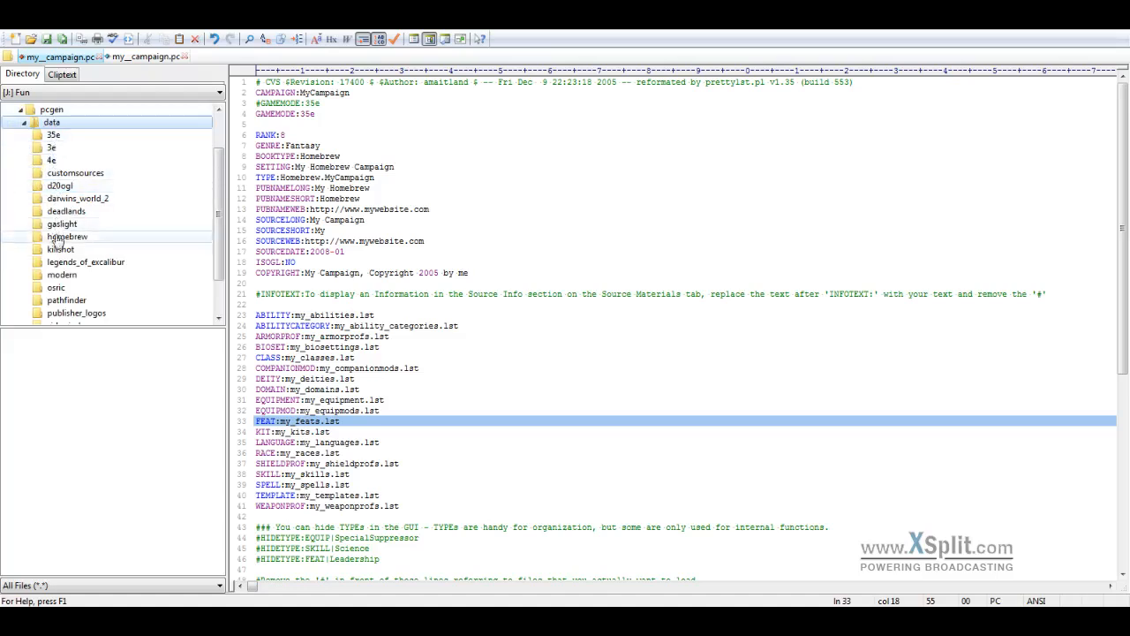
Step: Expand the Directory pane through pcgen > data > 35e > homebrew to reveal my_homebrew
left_click(53, 135)
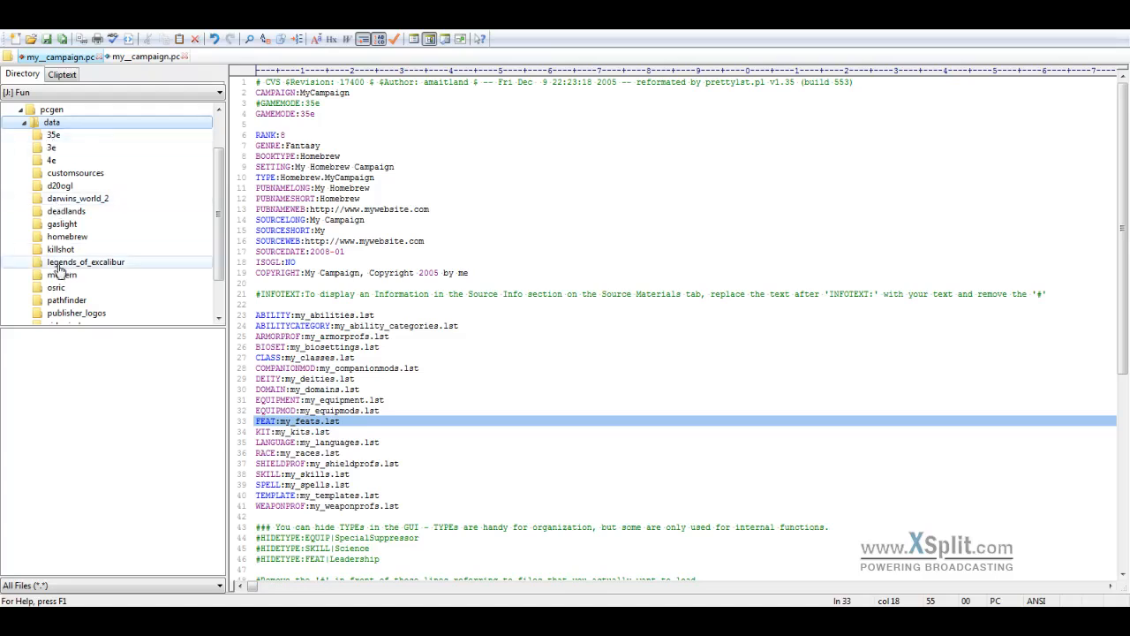
left_click(53, 134)
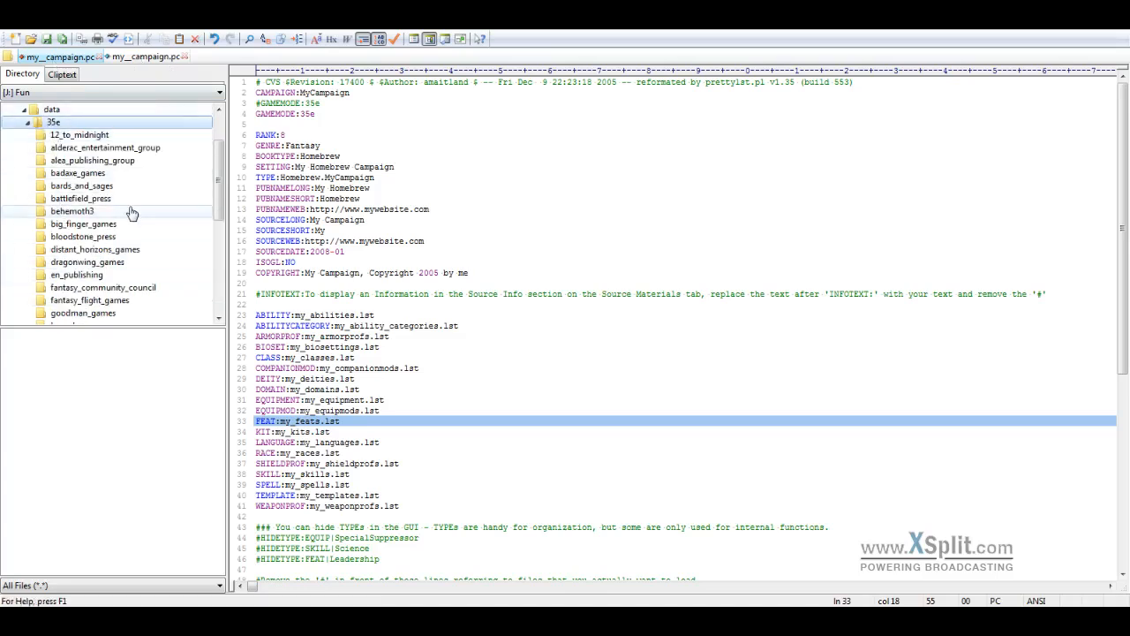
scroll("down", 3)
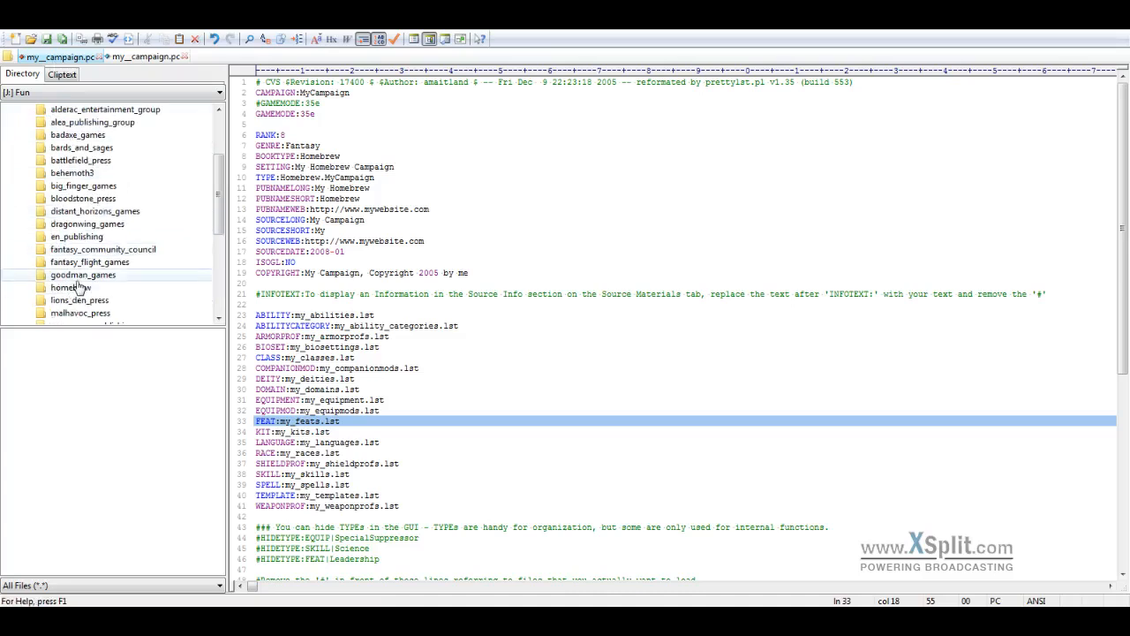
mouse_move(71, 286)
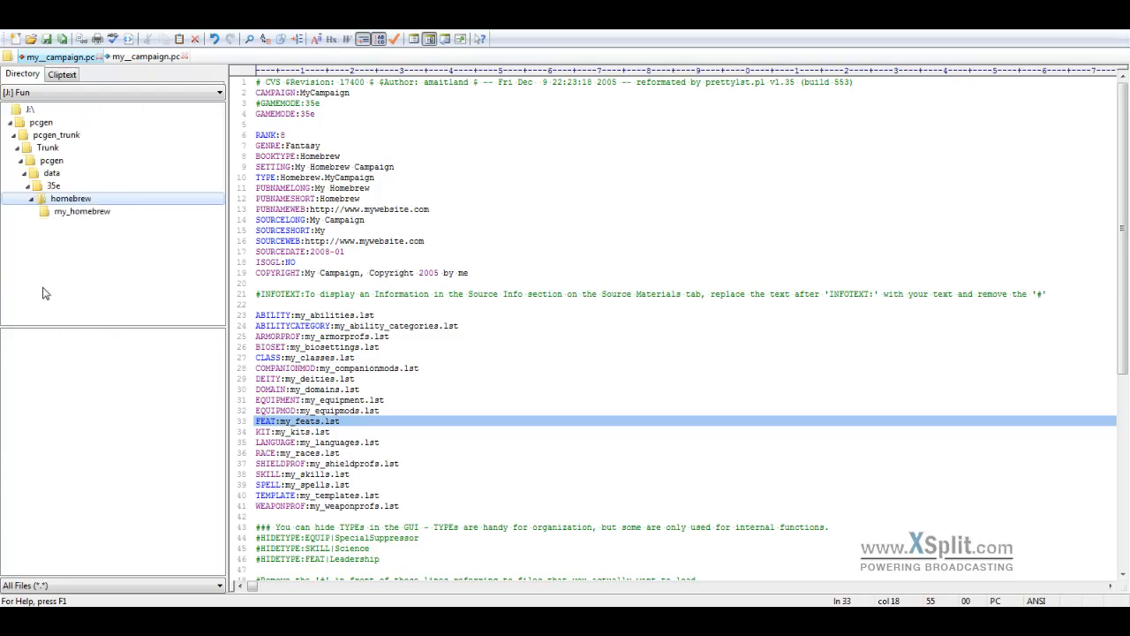
Step: Show the my_homebrew folder's files, including my_campaign.pcc and its .lst data files
left_click(81, 212)
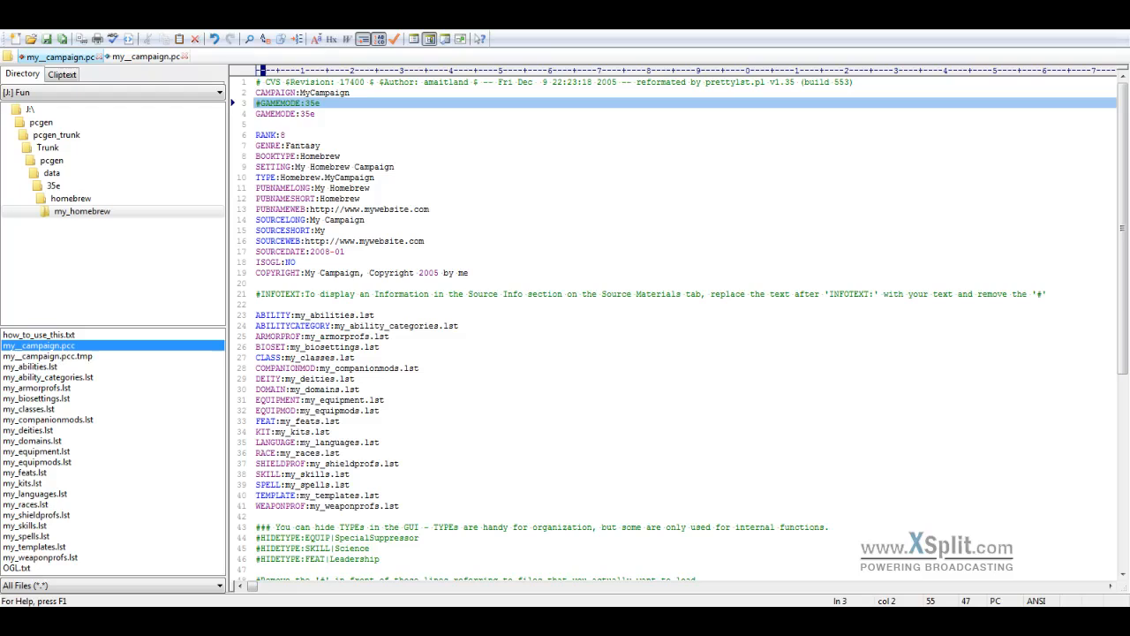
mouse_move(675, 60)
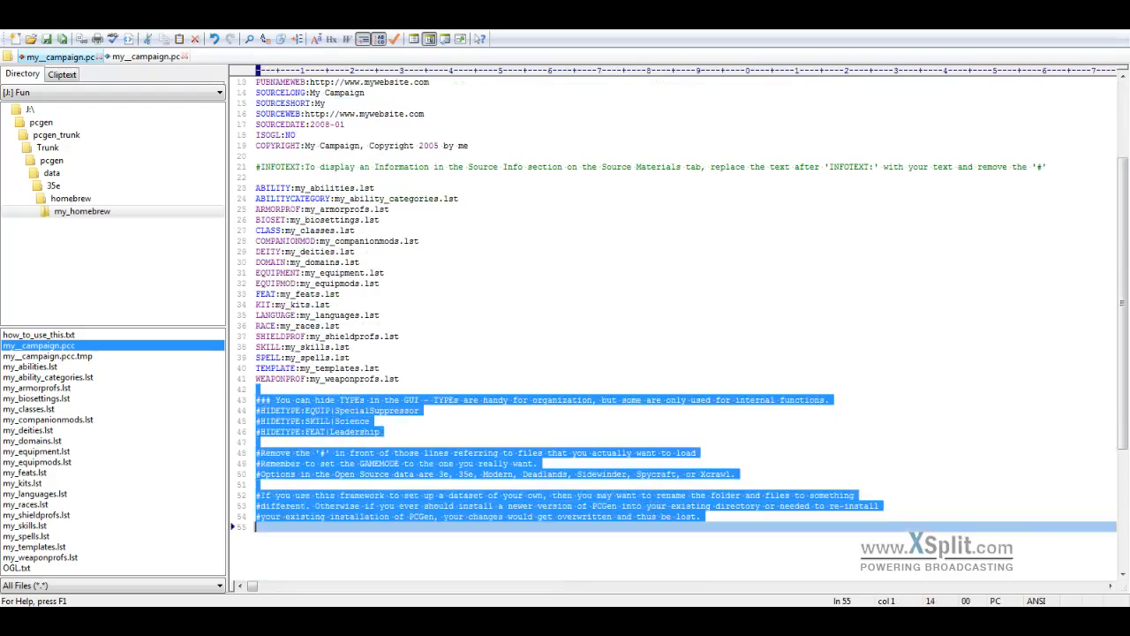
scroll("up", 3)
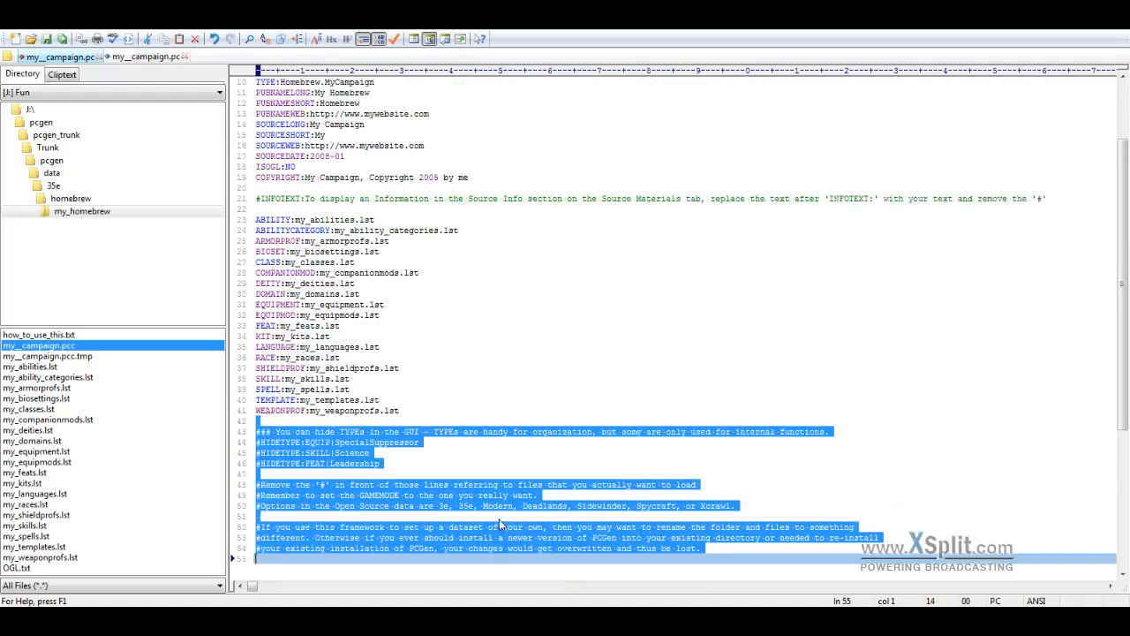
scroll("up", 3)
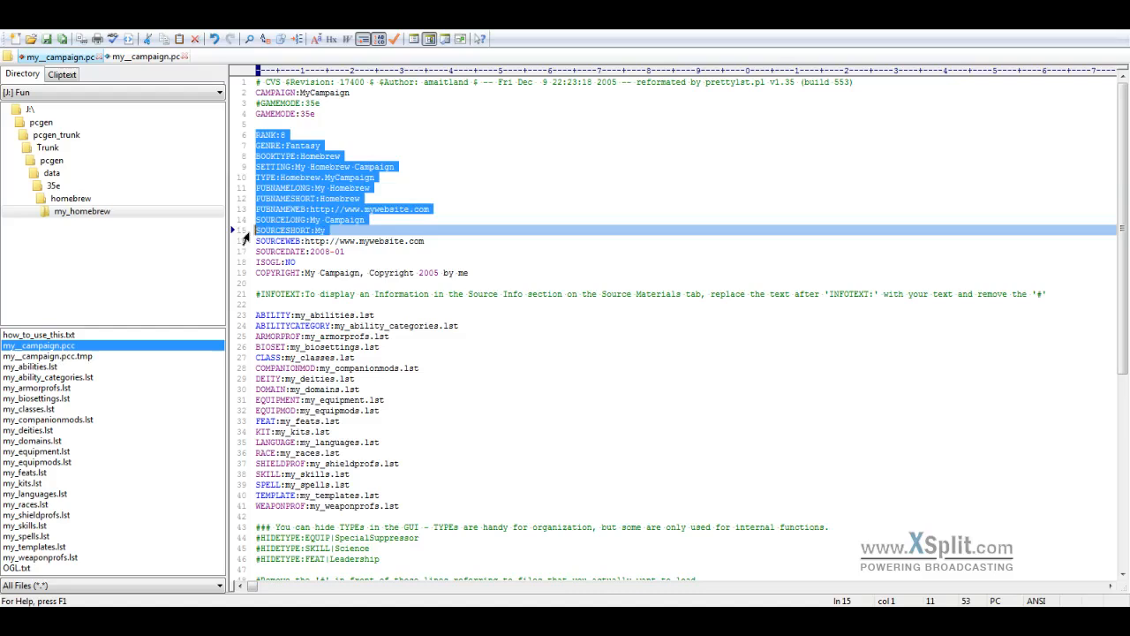
left_click(282, 134)
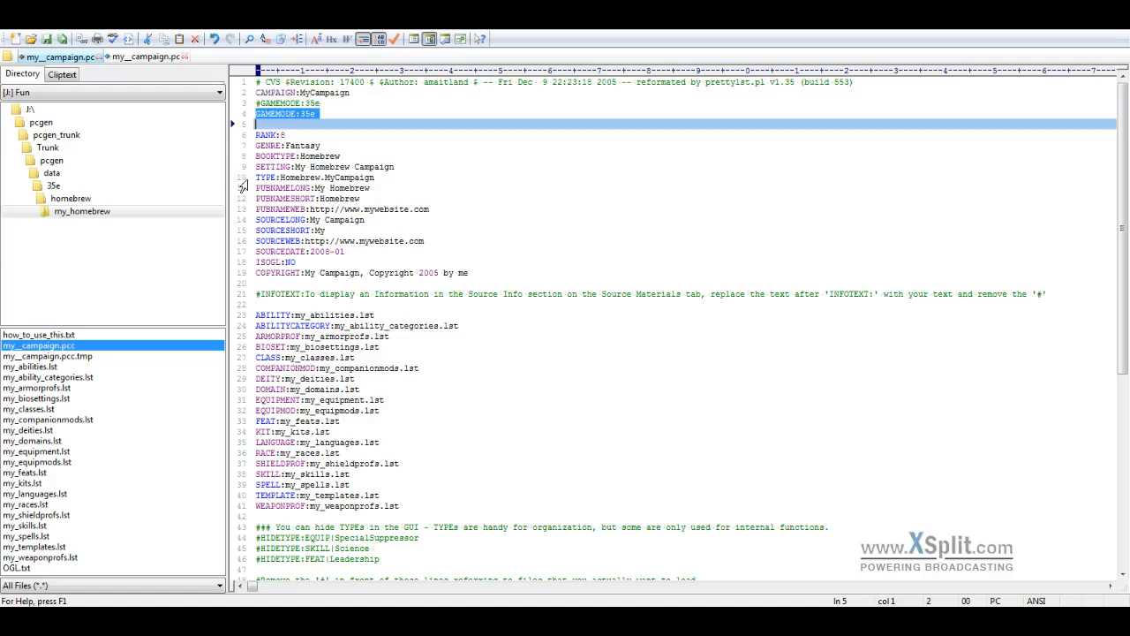
left_click(315, 177)
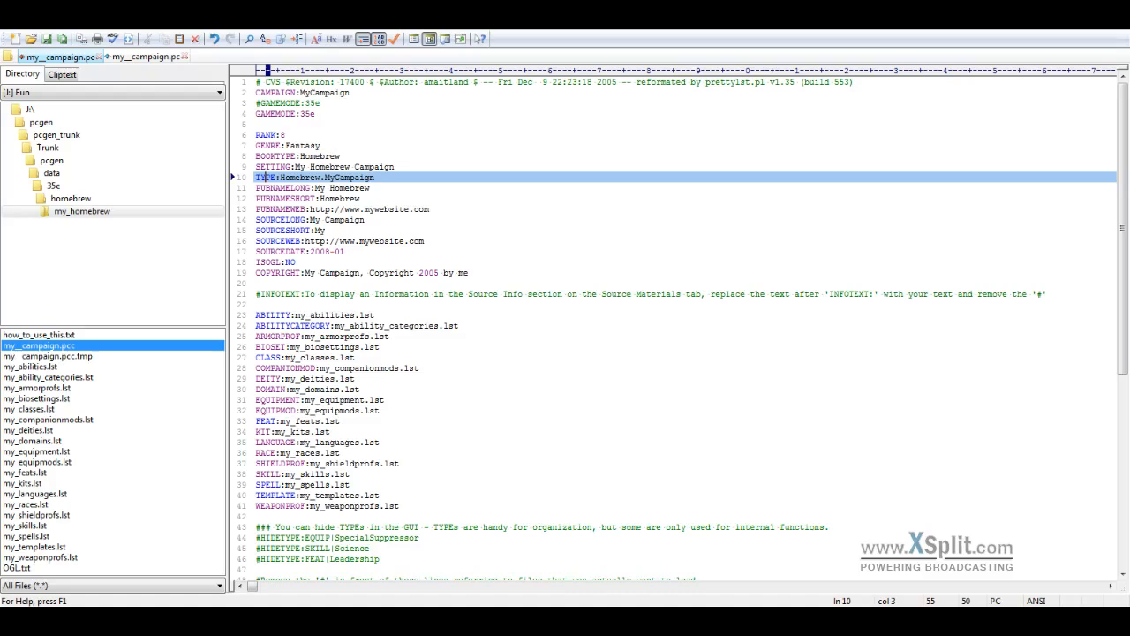
double_click(301, 176)
type(".")
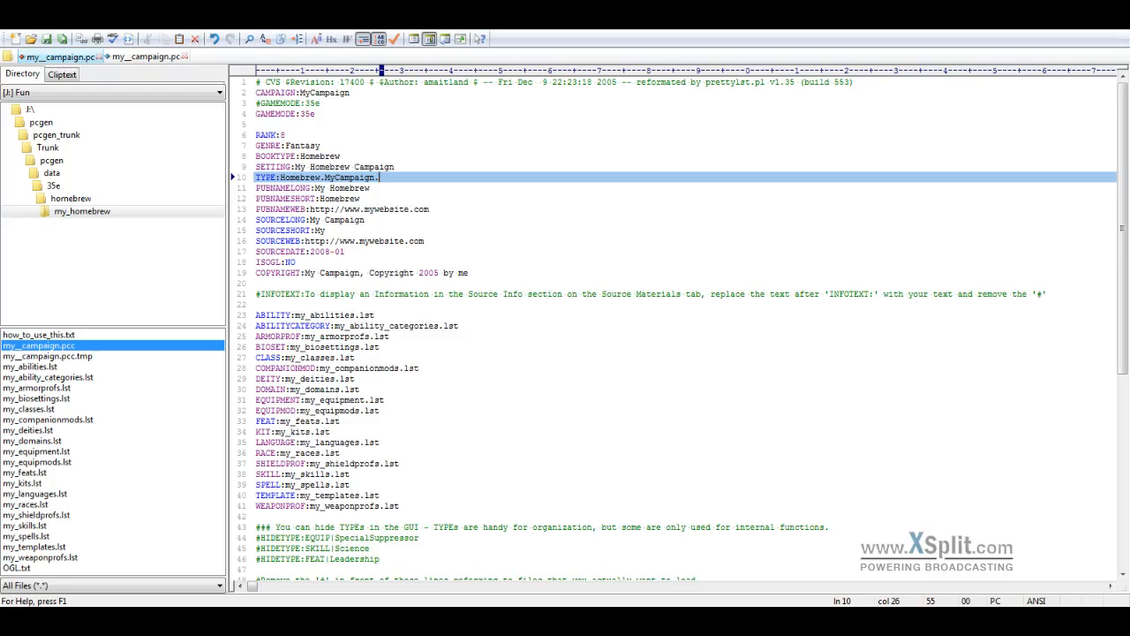
type("Thi")
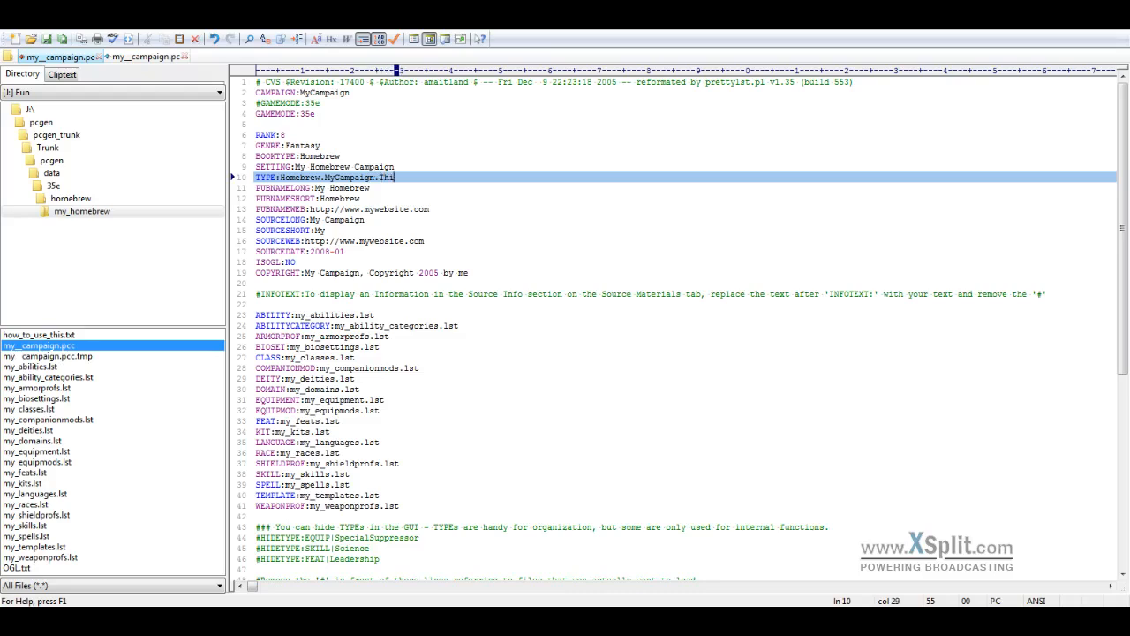
type("rd")
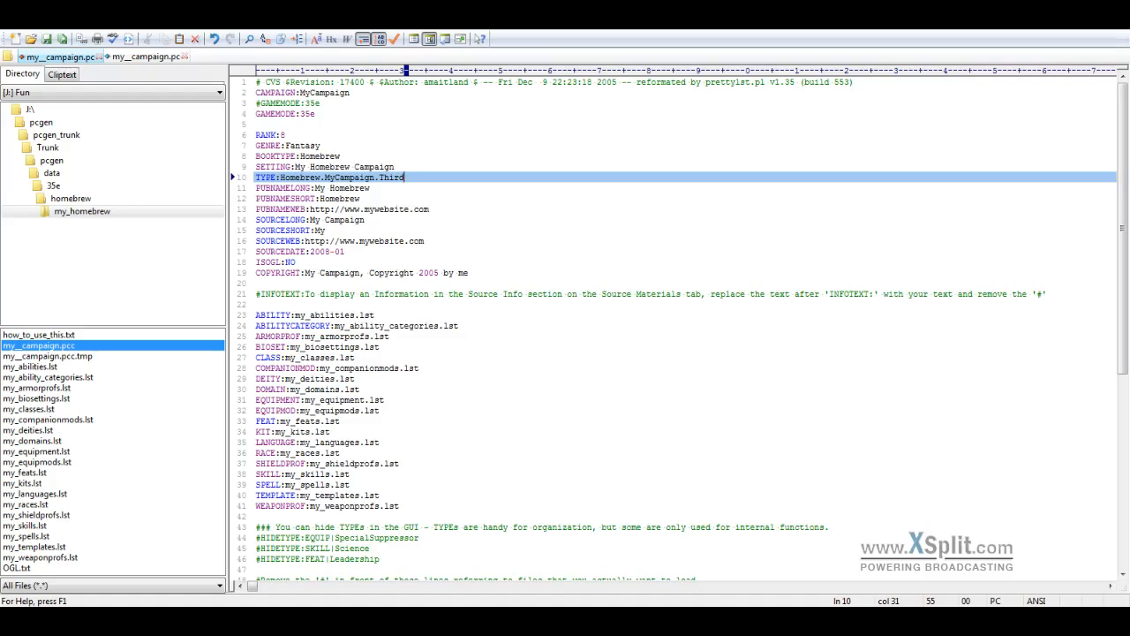
double_click(391, 177)
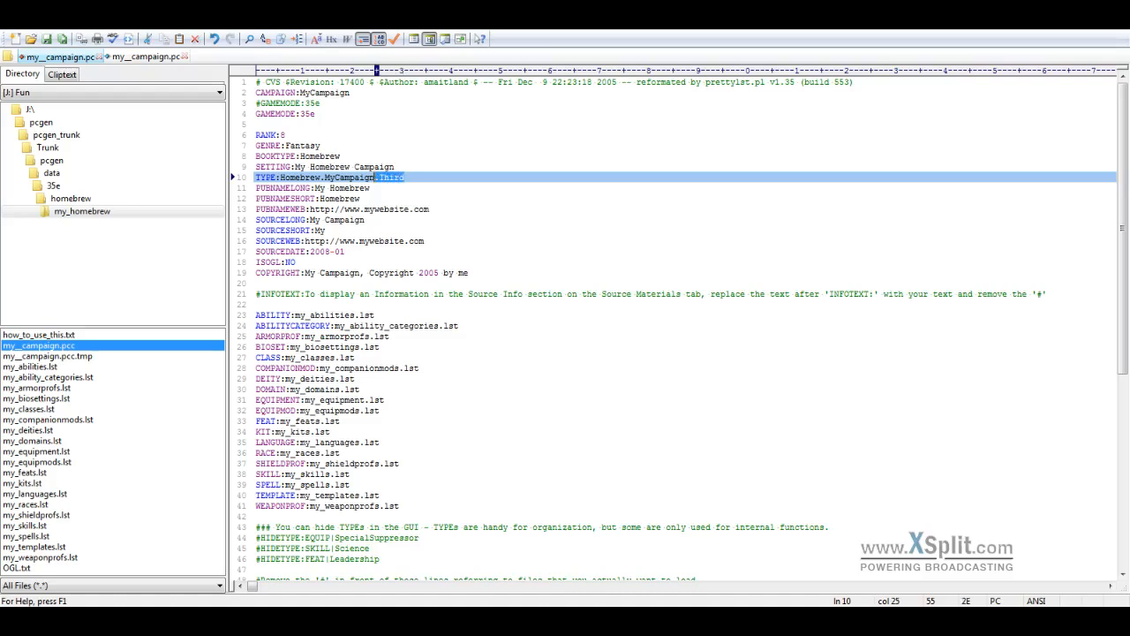
key("Delete")
type("#")
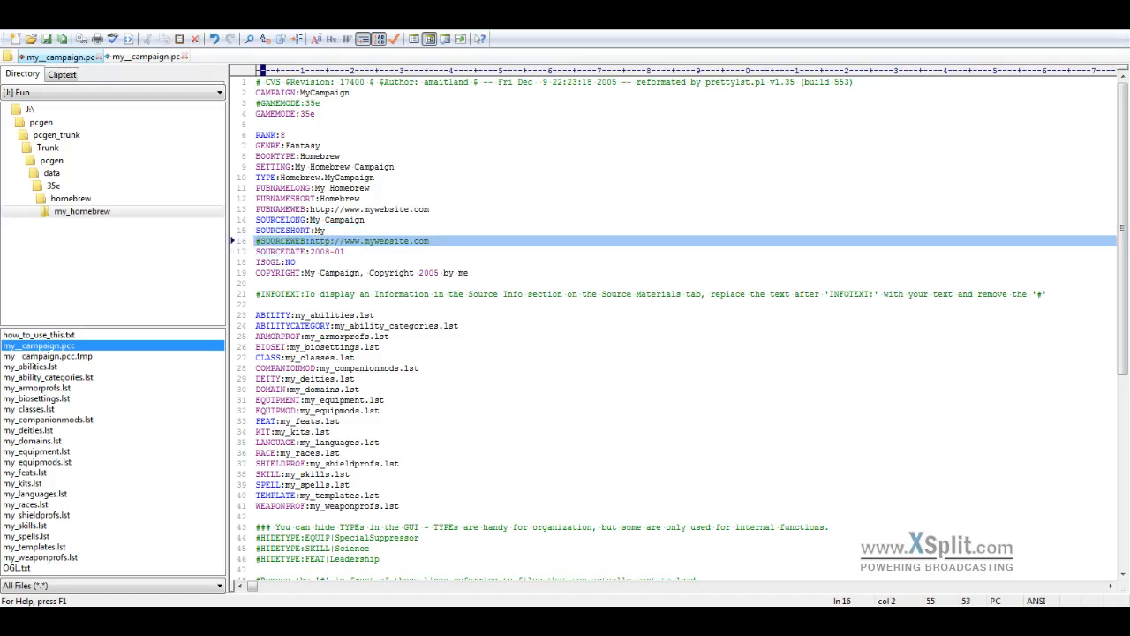
Step: Select 'lst' on the ABILITY line so every .lst extension in my_campaign.pcc is highlighted
scroll("down", 3)
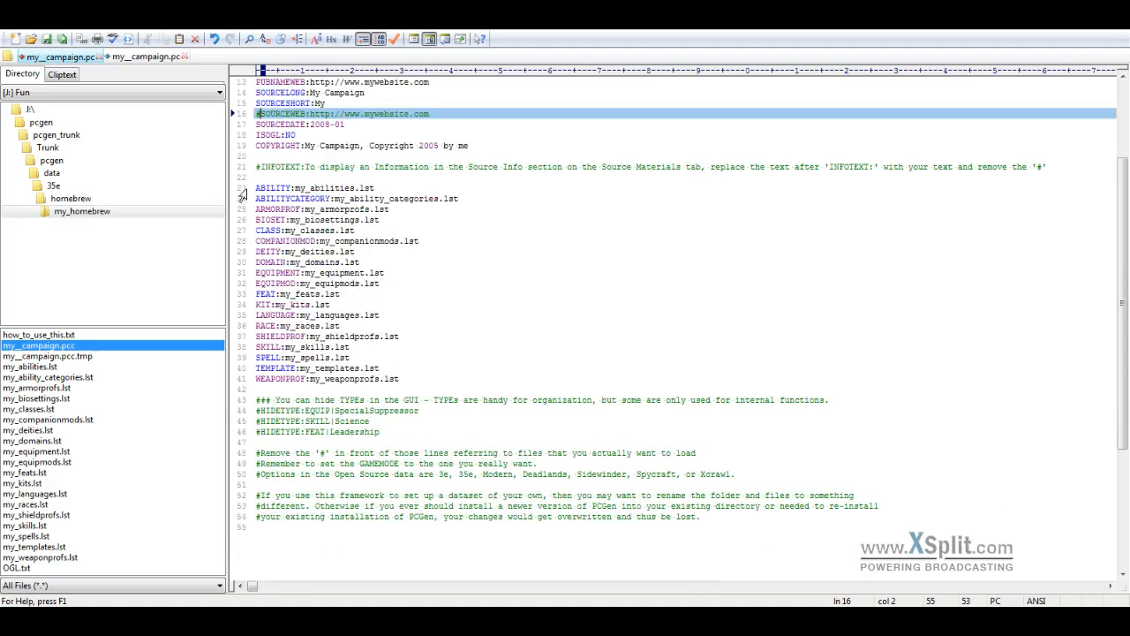
left_click_drag(256, 187, 256, 388)
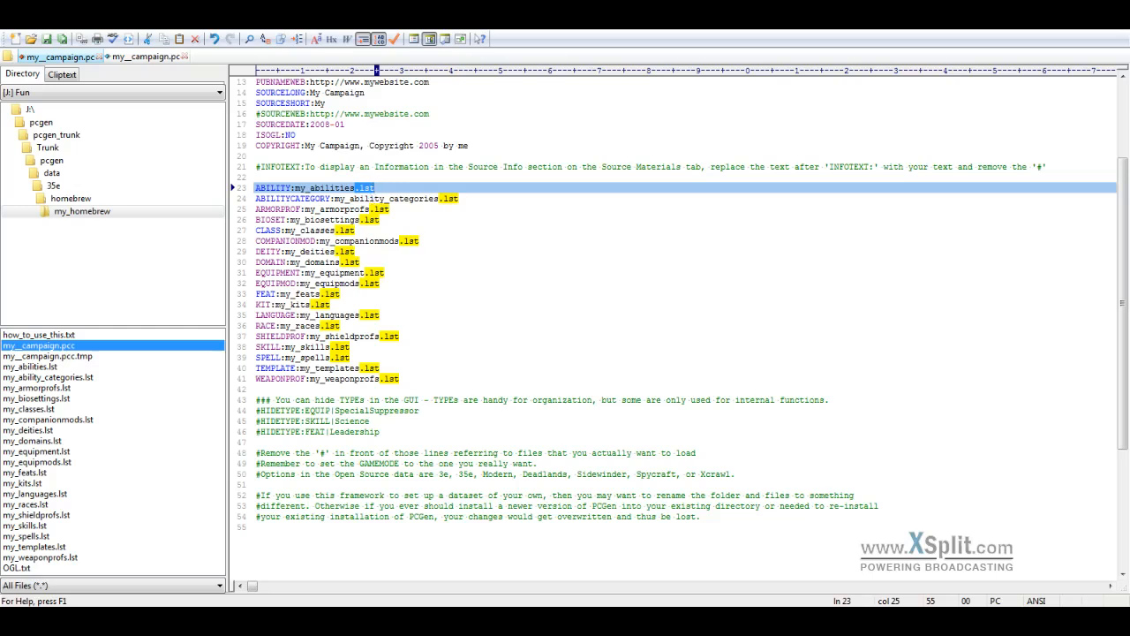
left_click(309, 219)
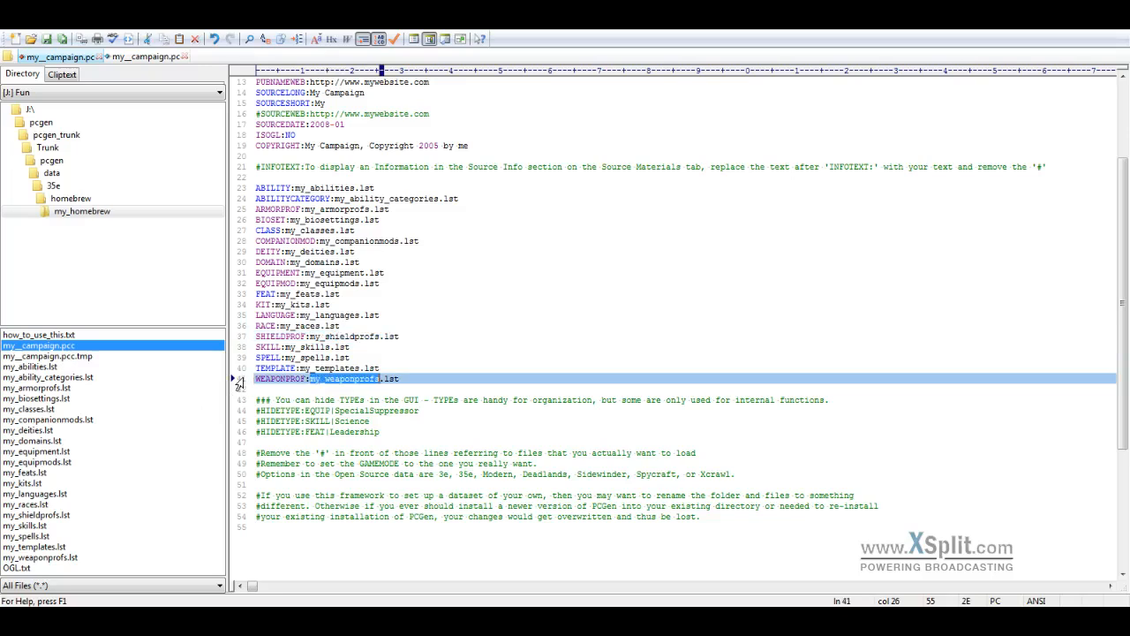
left_click(283, 229)
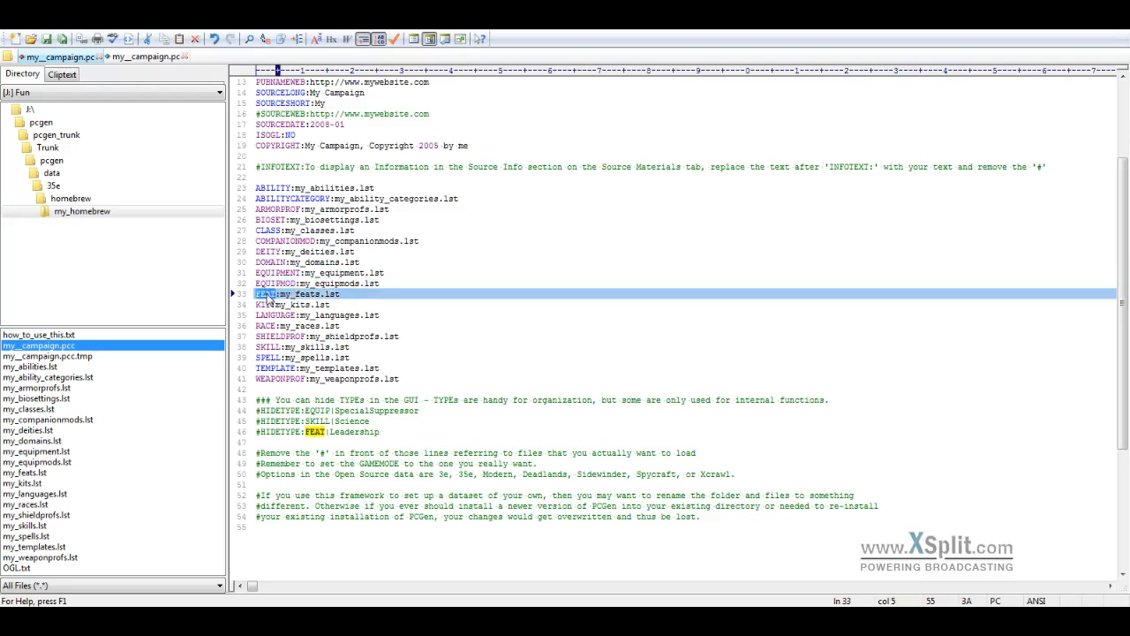
left_click(300, 304)
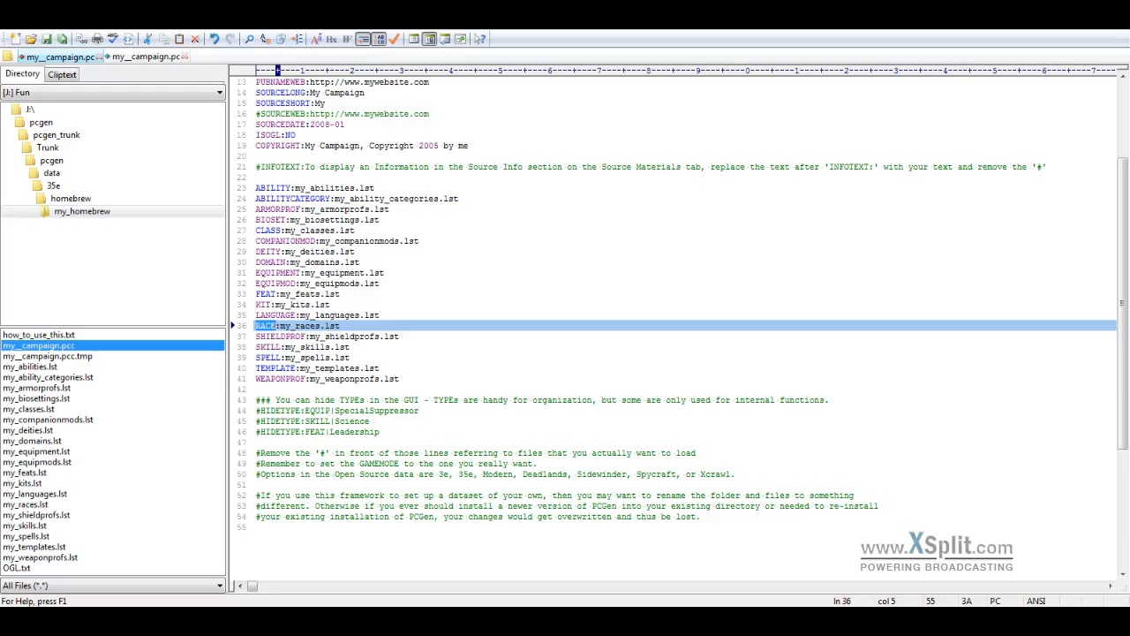
left_click(300, 357)
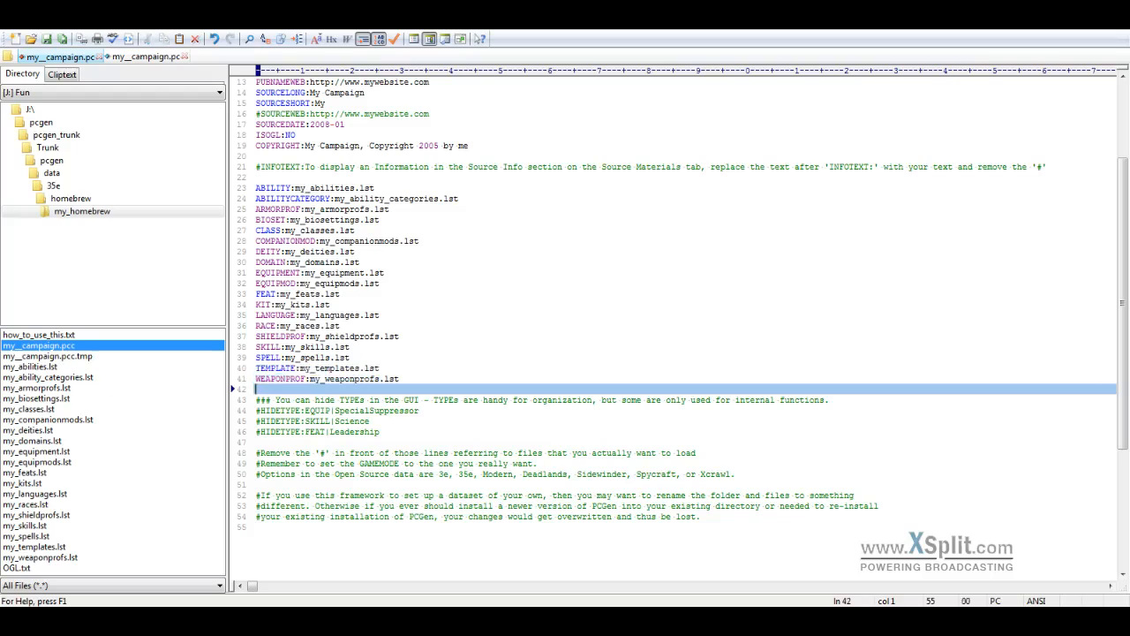
scroll("up", 3)
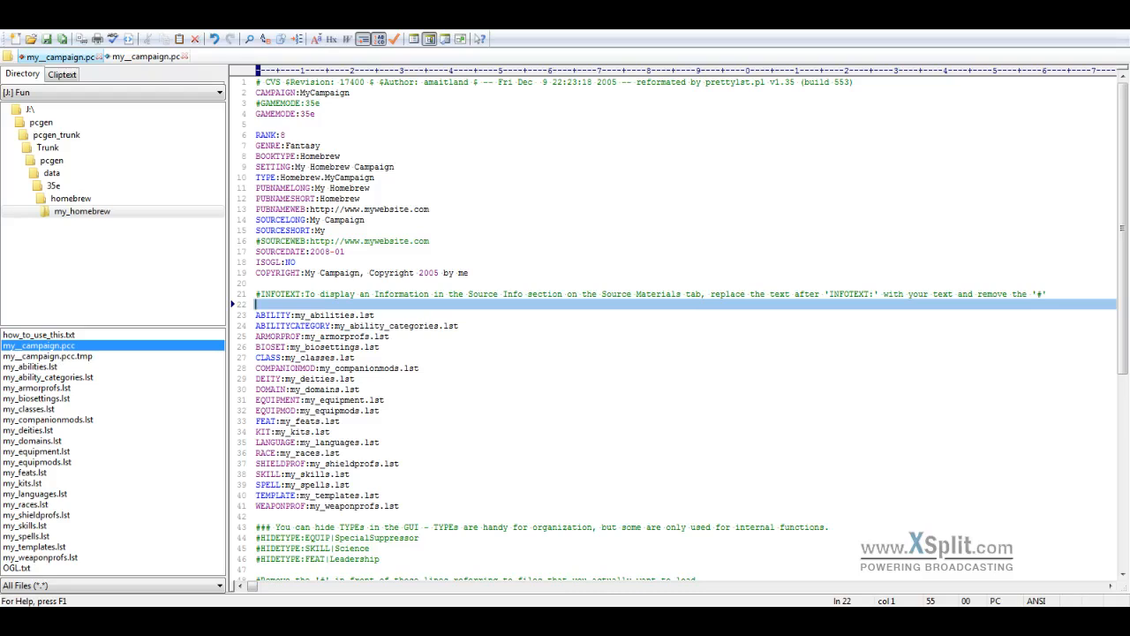
scroll("up", 3)
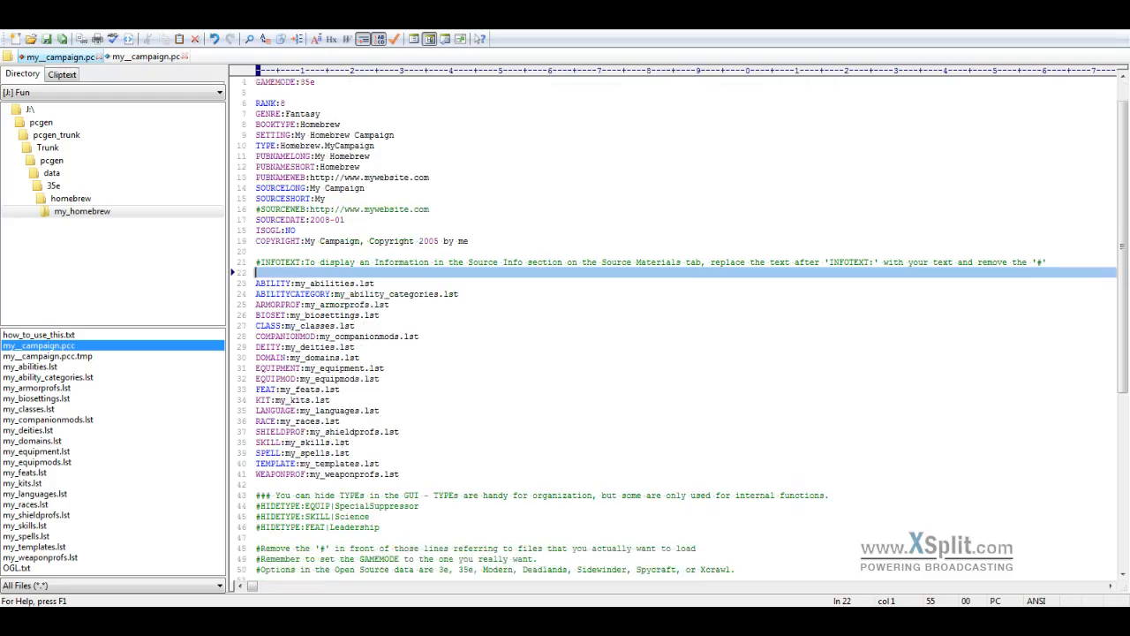